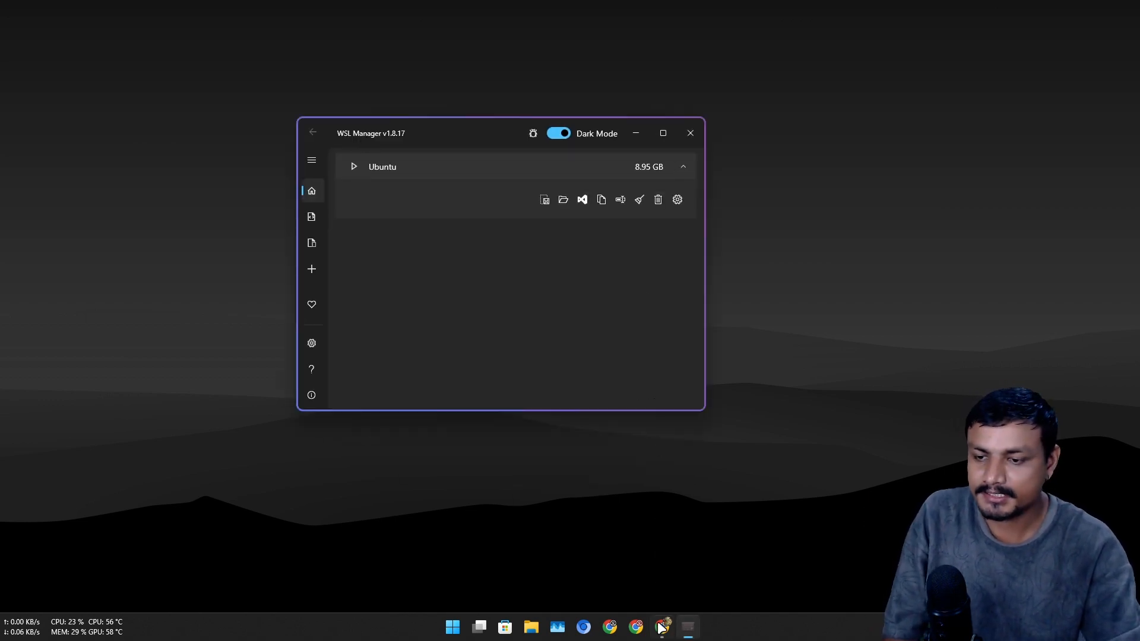
- Visit the wsl2-distro-manager repository code page, the wslmanager.com site and its Microsoft Store listing
click(663, 625)
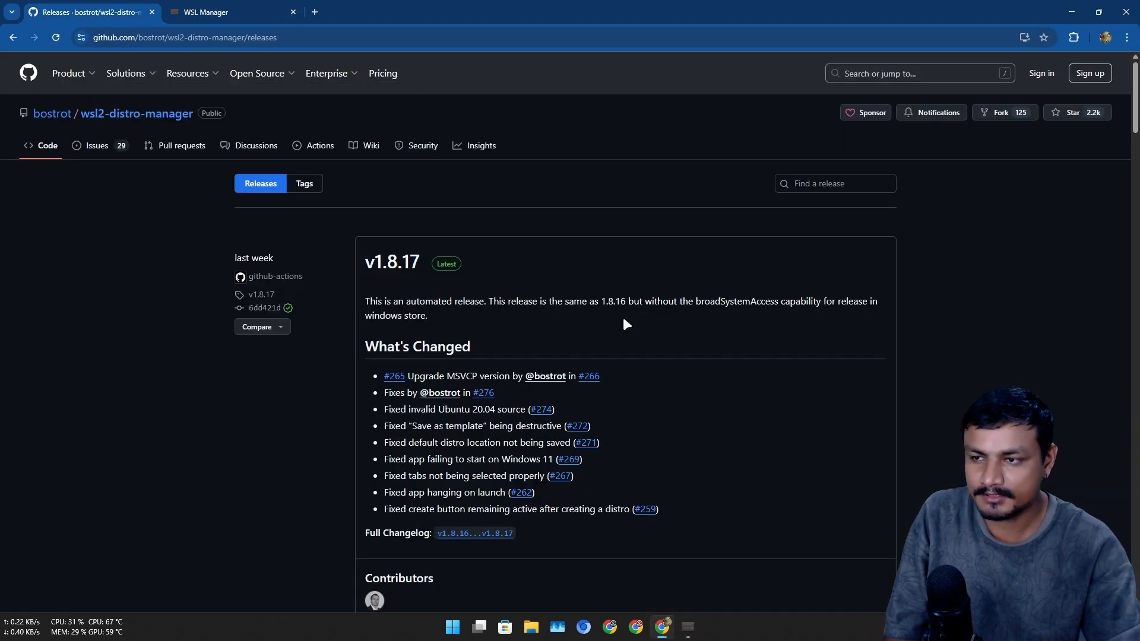
click(135, 113)
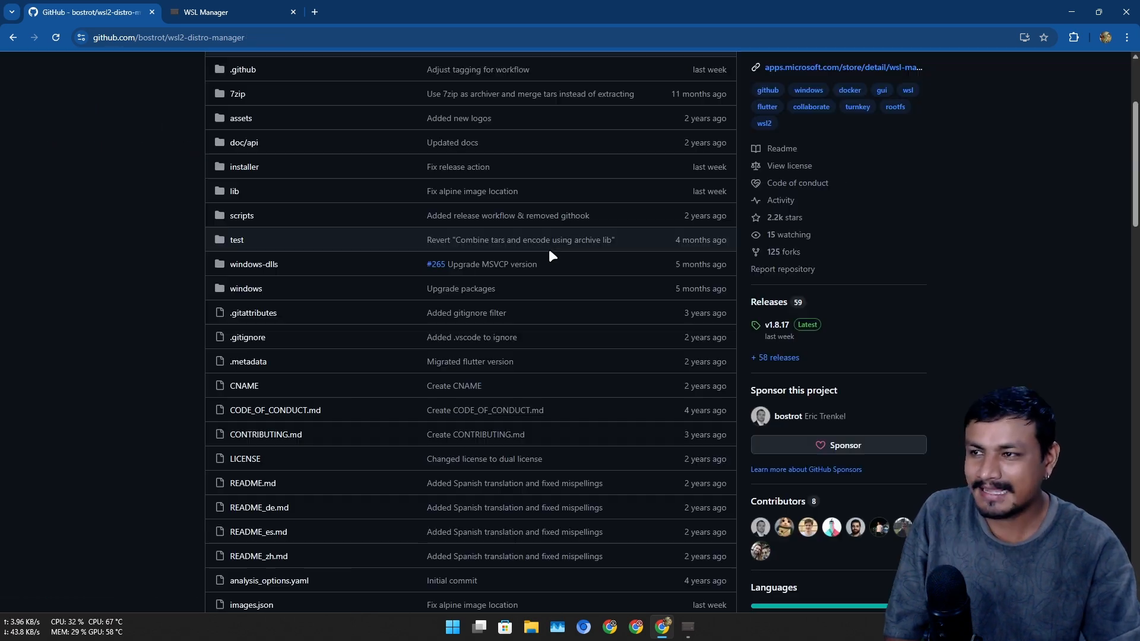
click(226, 12)
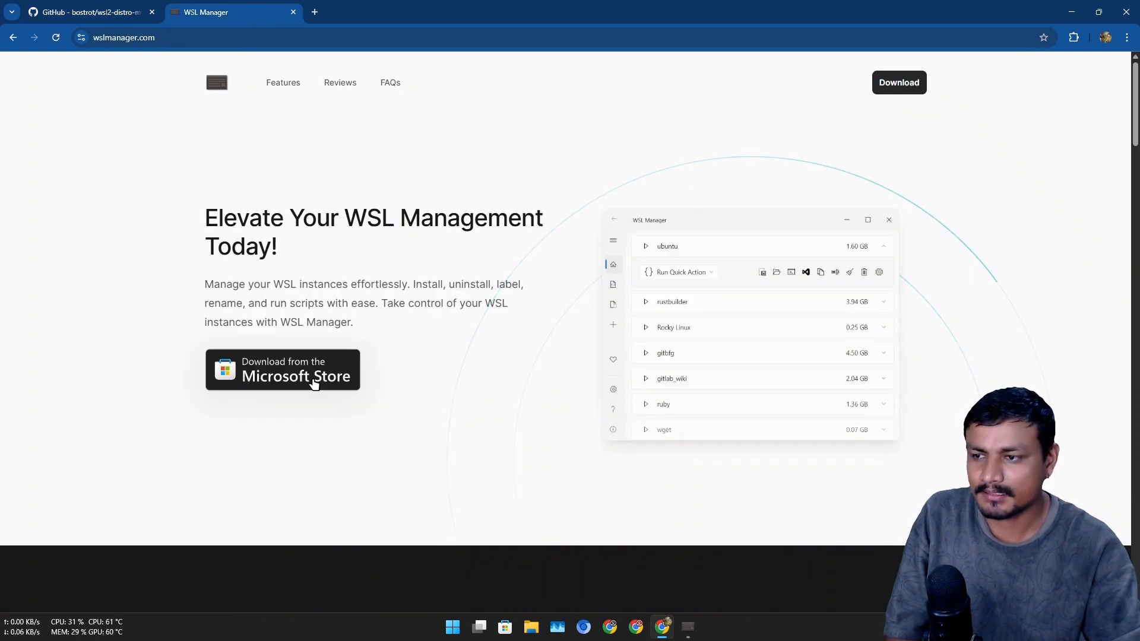
click(282, 371)
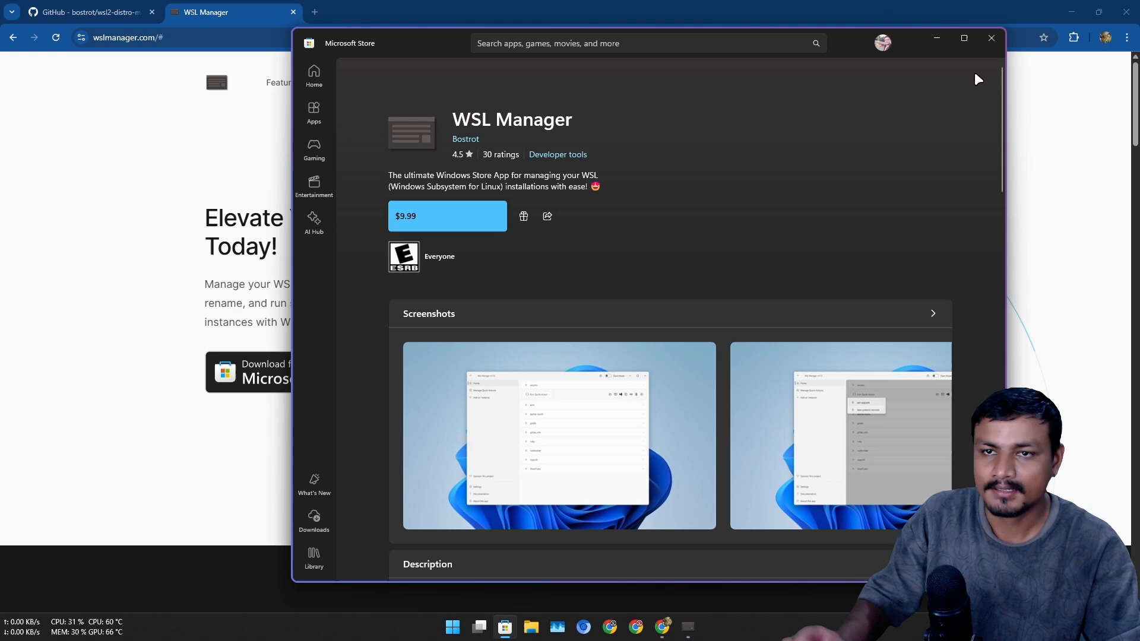
- Return to the v1.8.17 release page and scroll through its downloadable assets
click(989, 37)
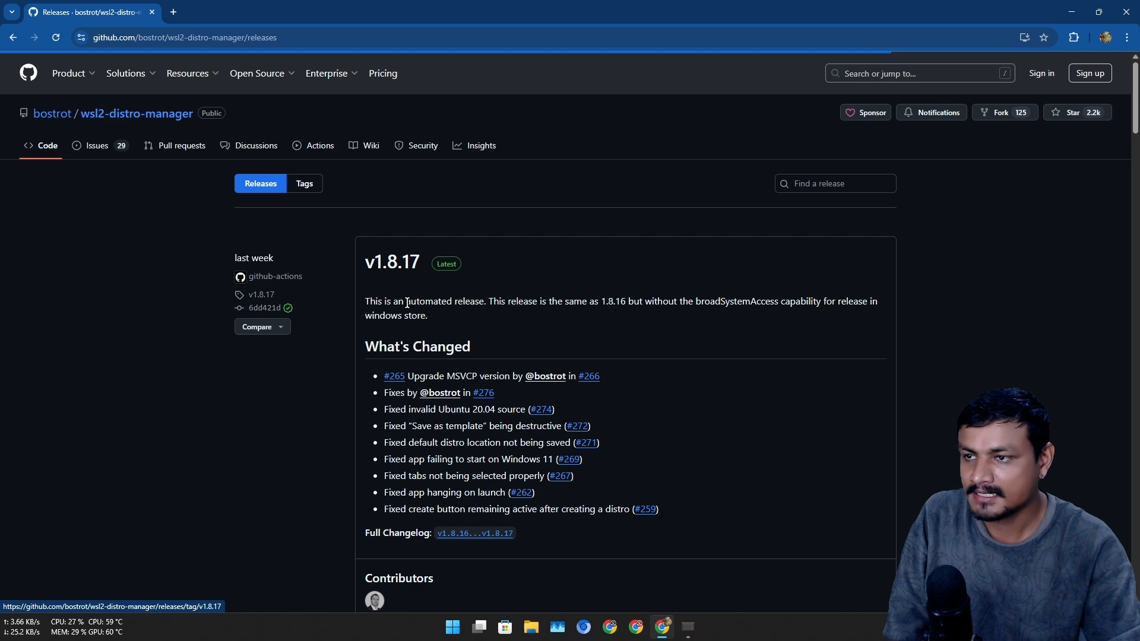
scroll(down, 3)
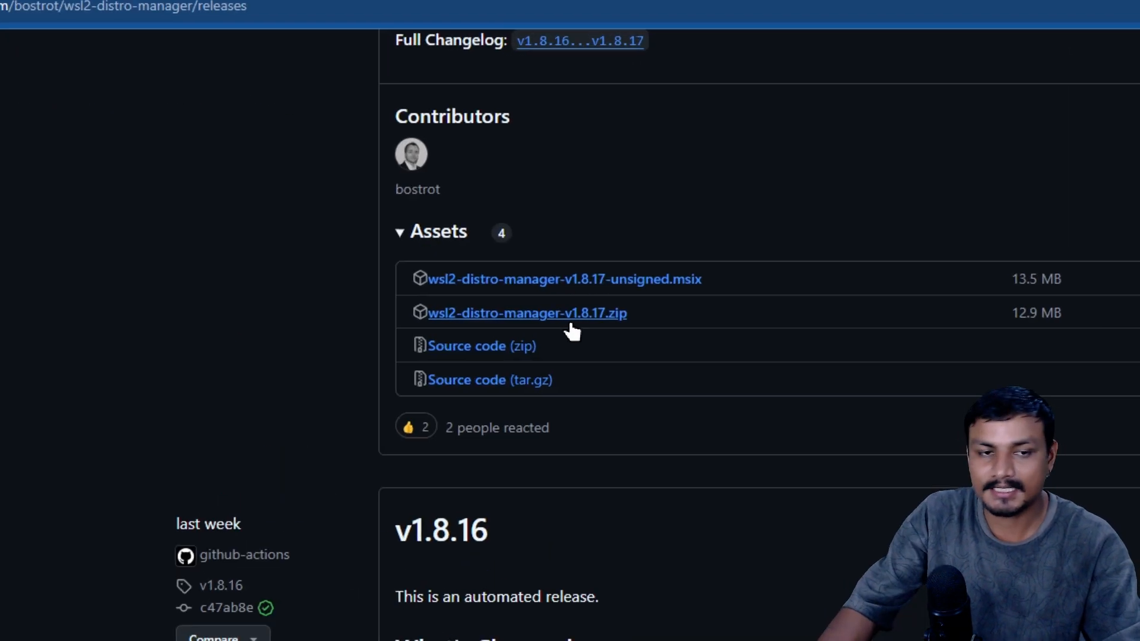
scroll(up, 3)
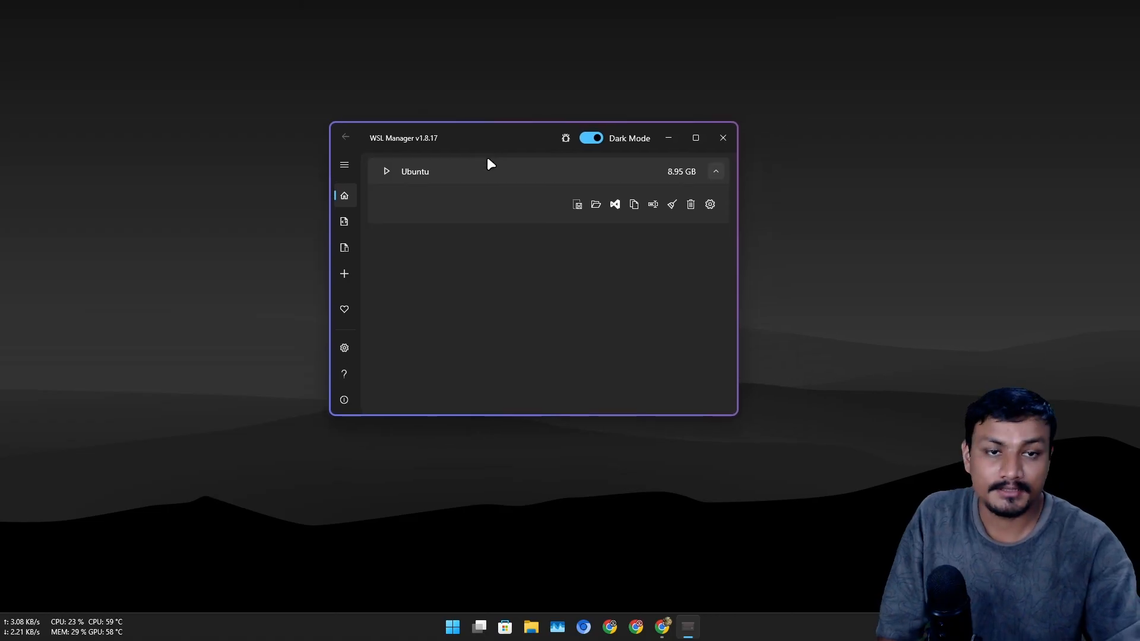
mouse_move(499, 160)
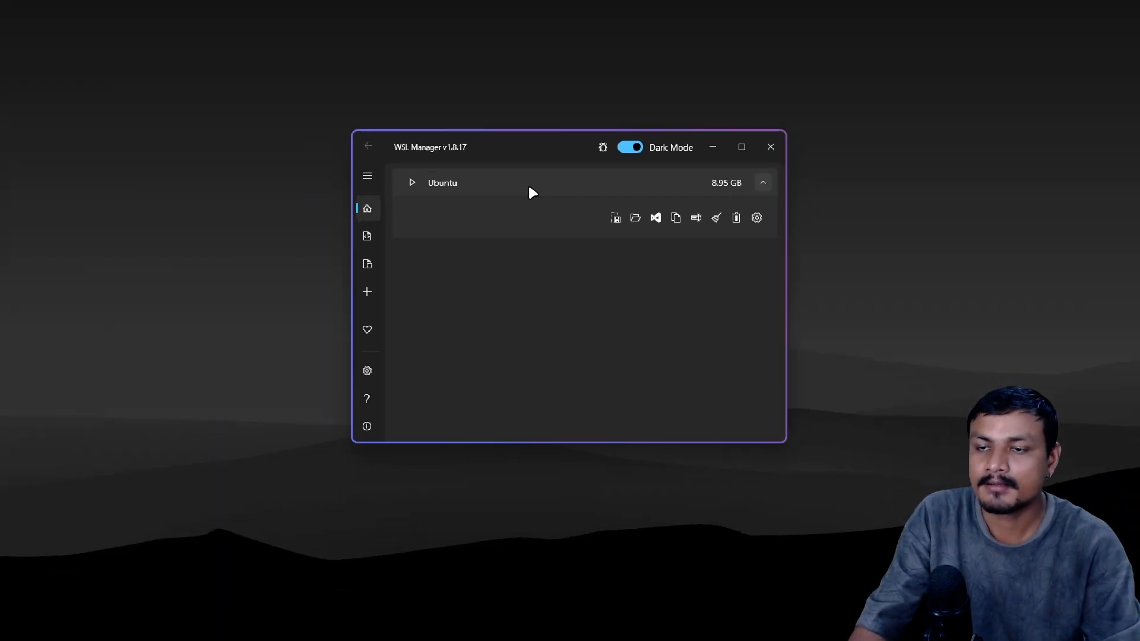
- Review Ubuntu's instance settings, then show its distro folder with ext4.vhdx in File Explorer
click(757, 217)
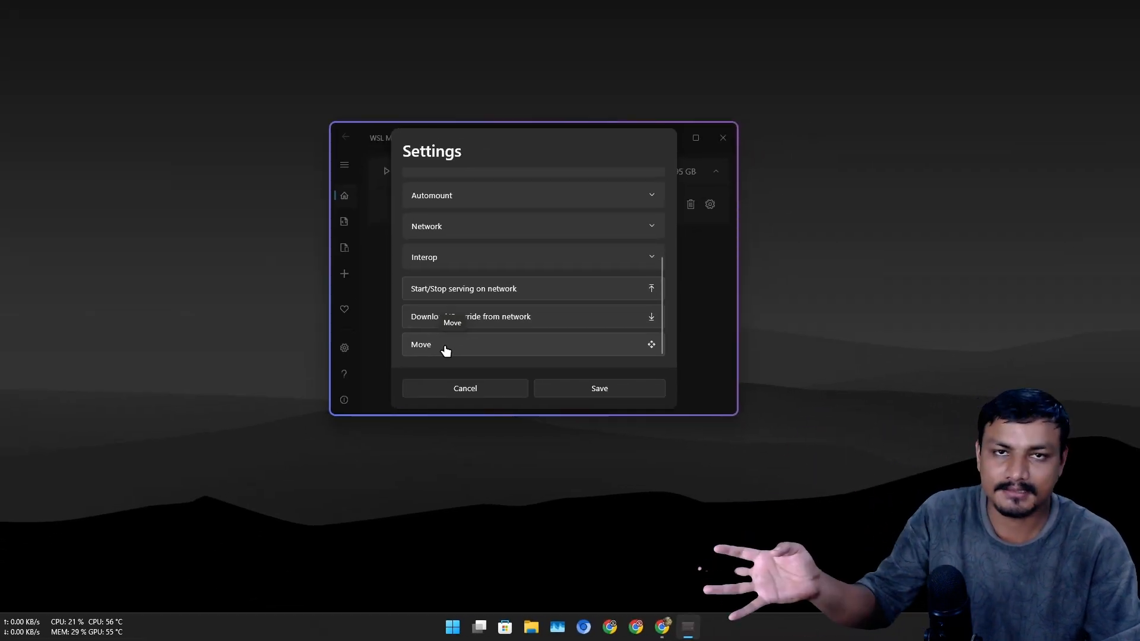
click(464, 387)
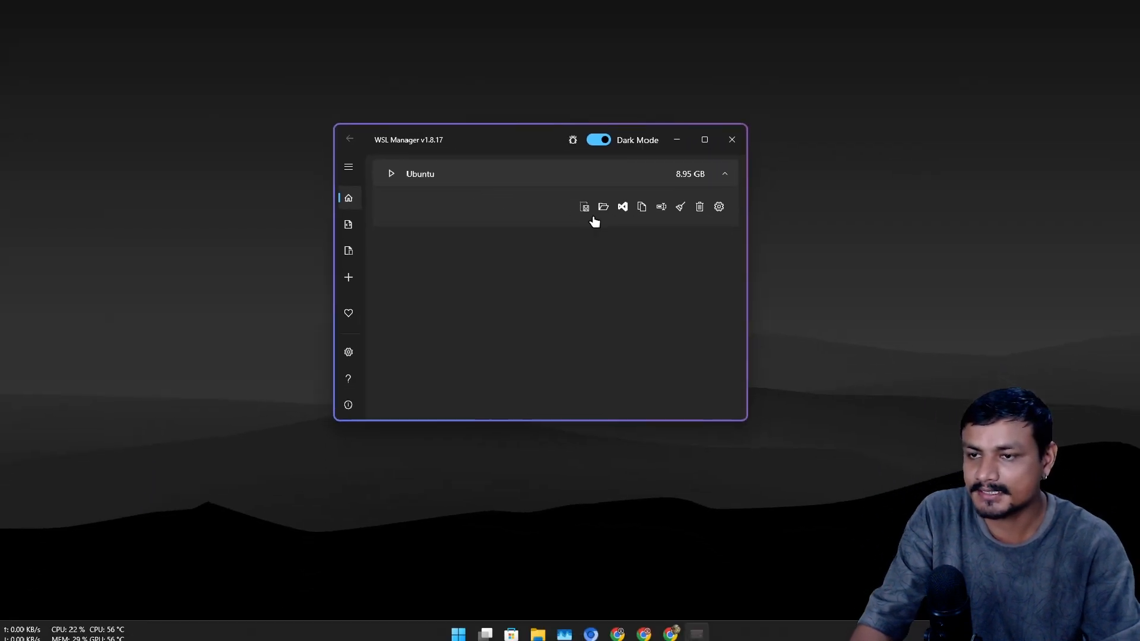
click(603, 207)
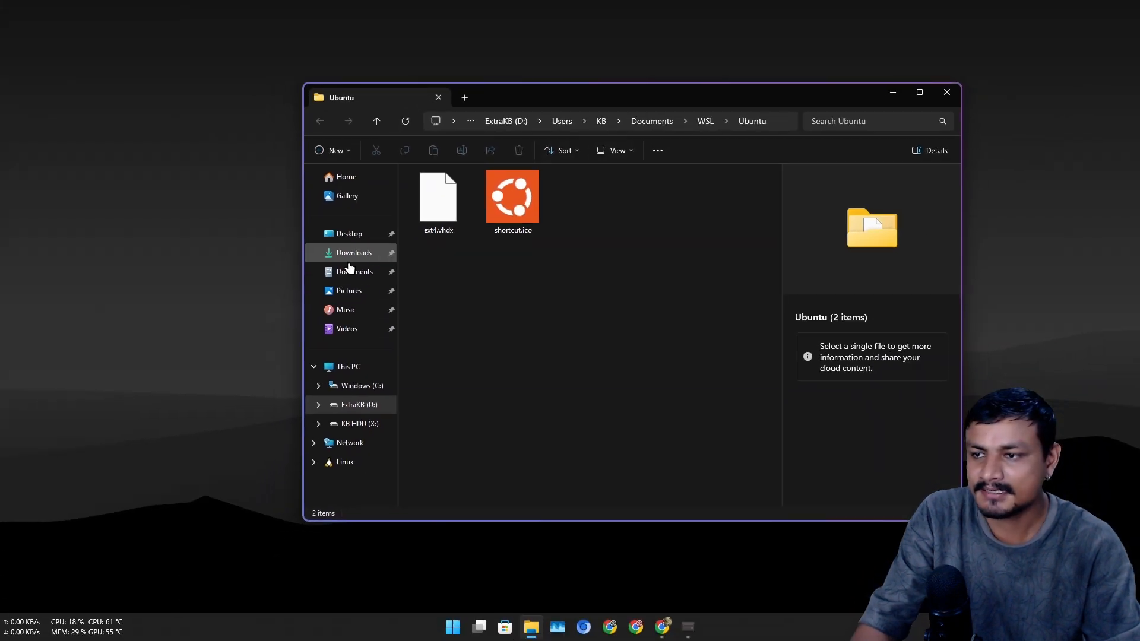
mouse_move(601, 331)
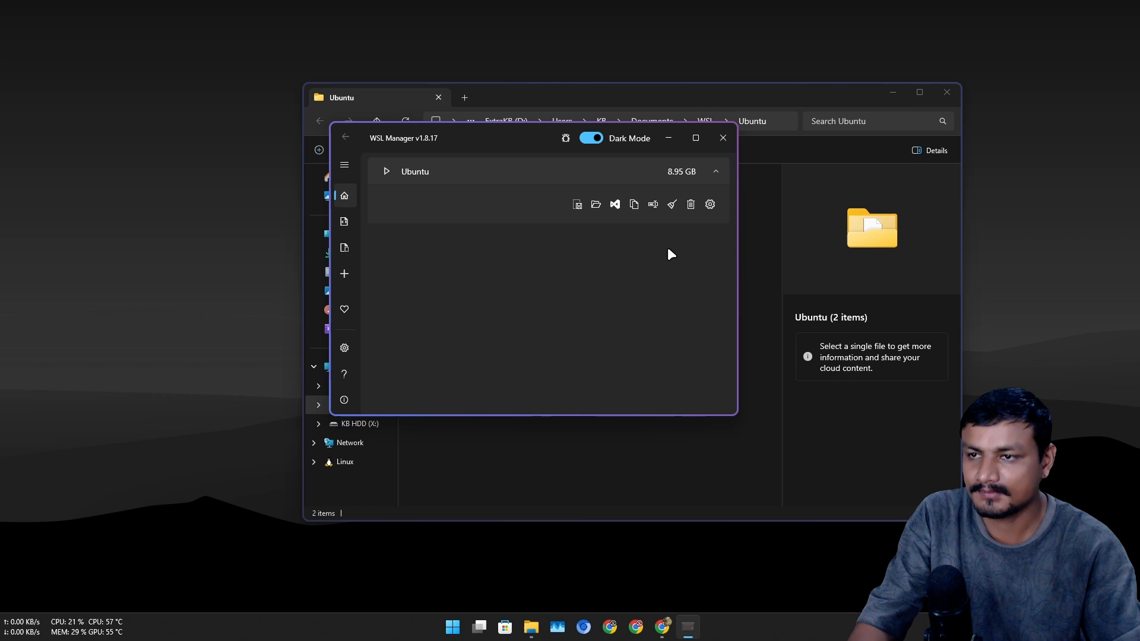
click(709, 205)
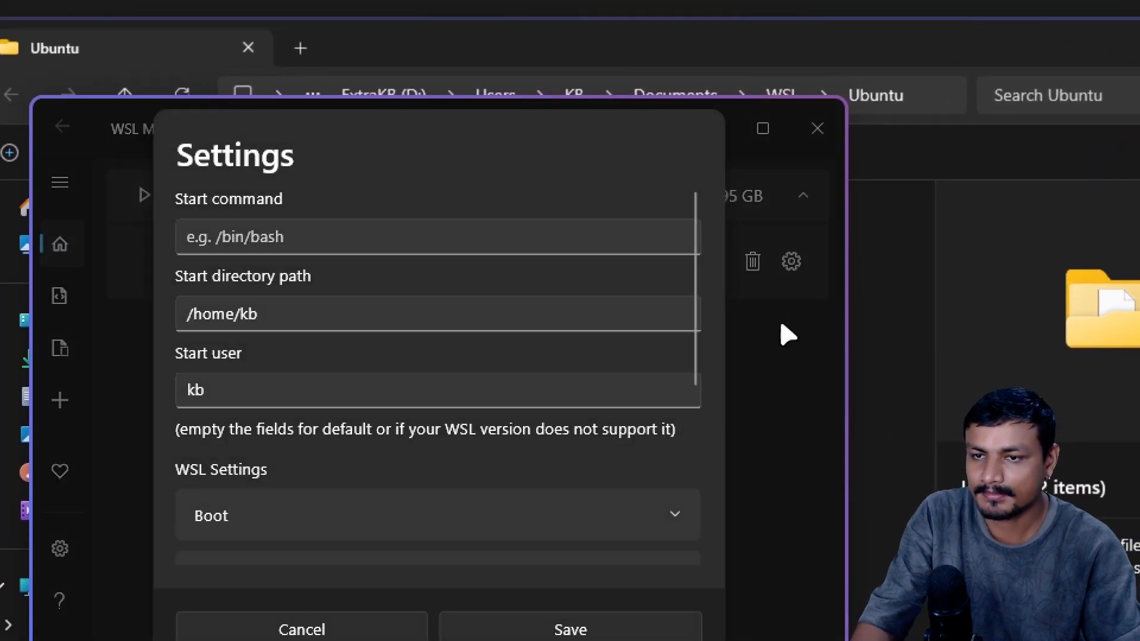
scroll(down, 3)
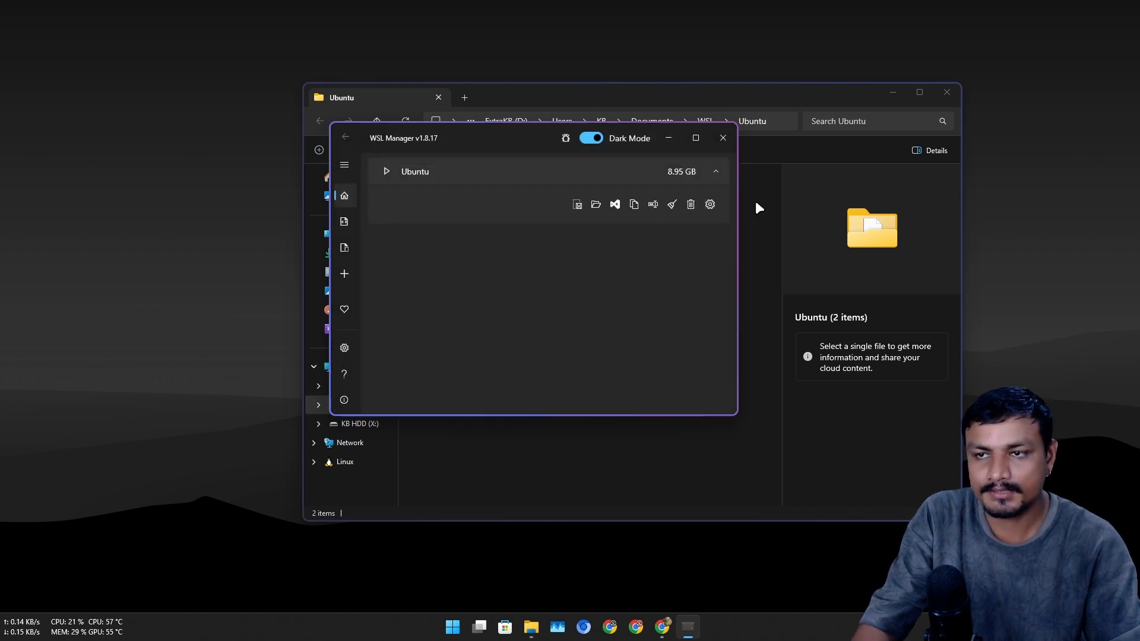
click(721, 138)
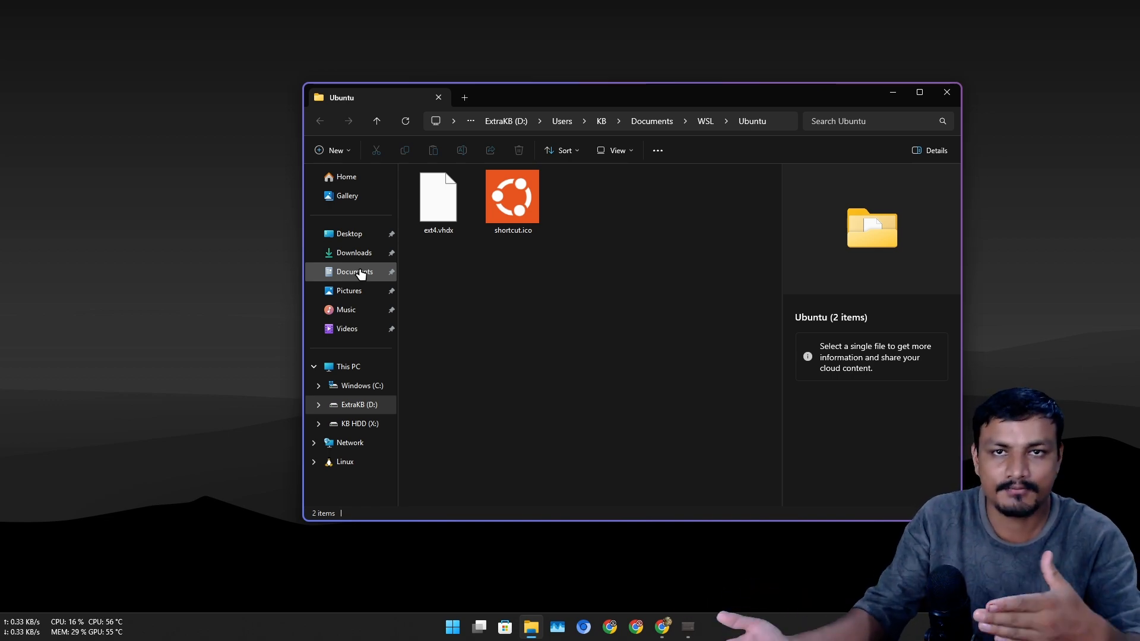
right_click(355, 270)
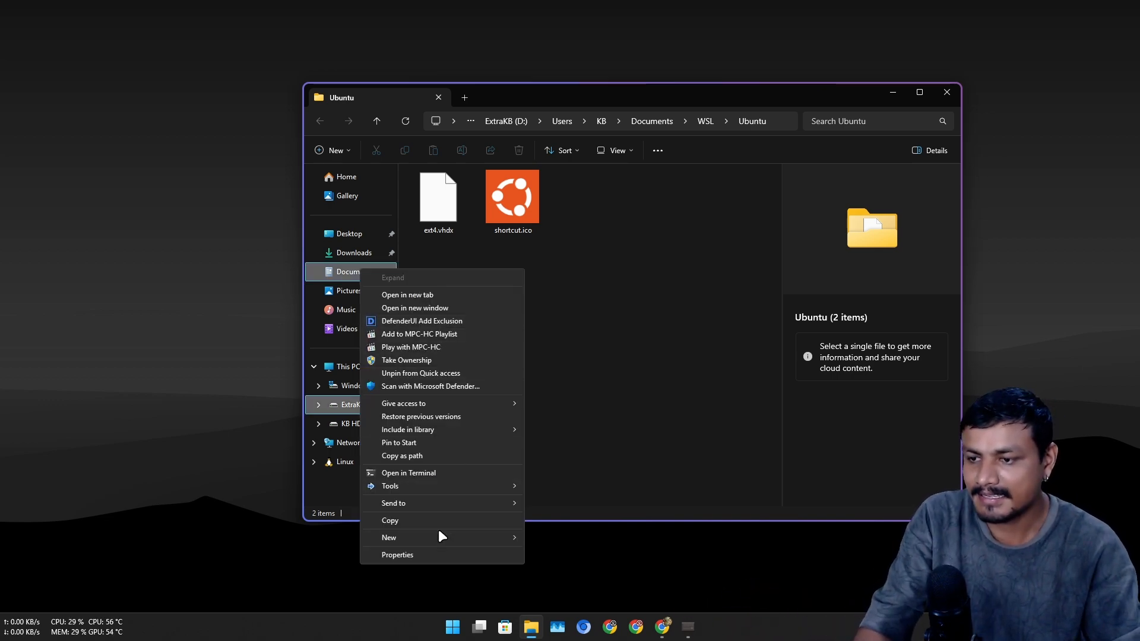
click(397, 555)
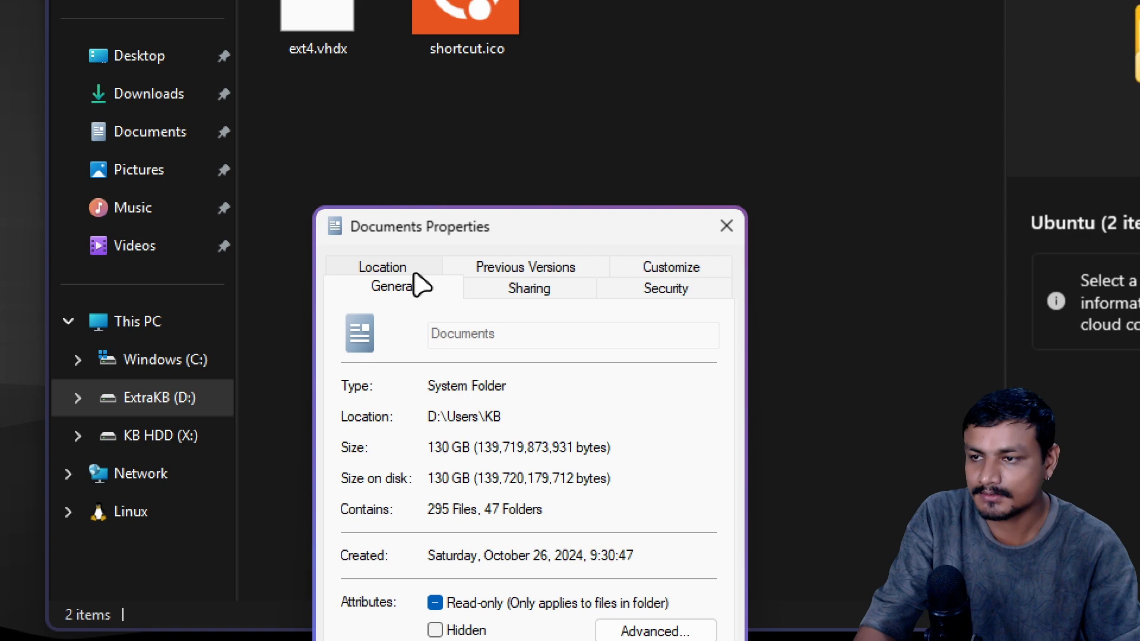
click(381, 267)
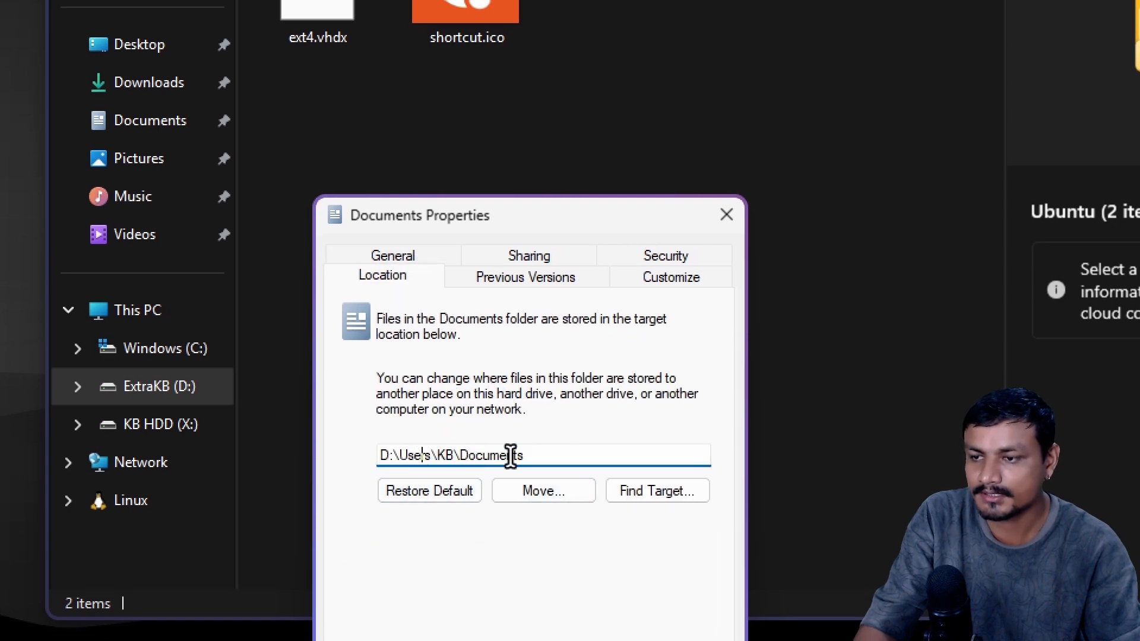
click(725, 215)
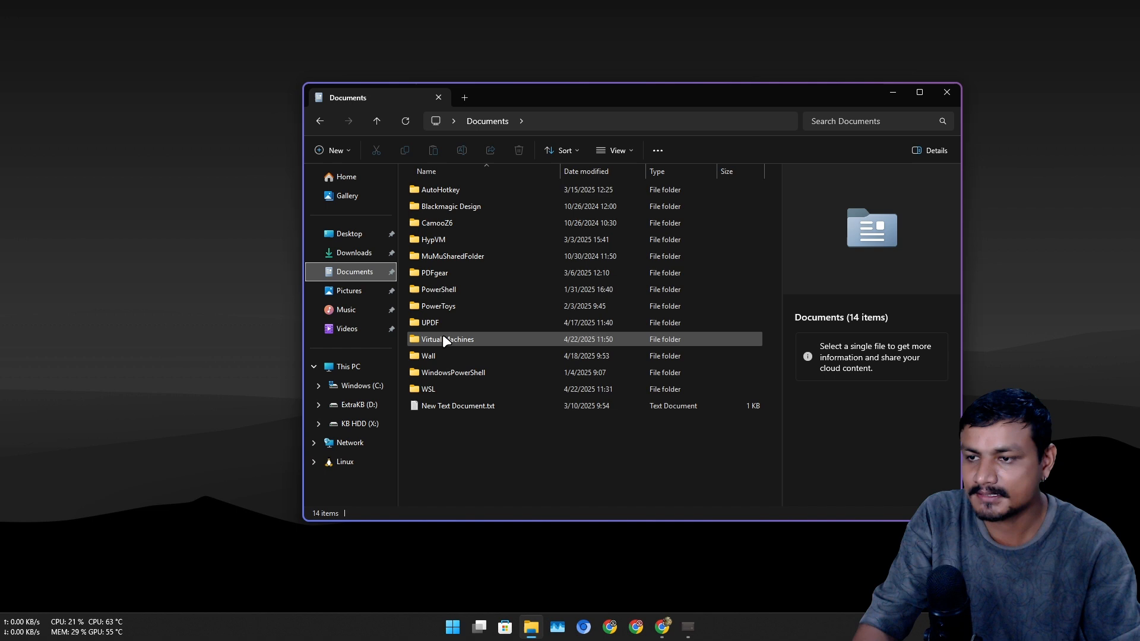
double_click(429, 389)
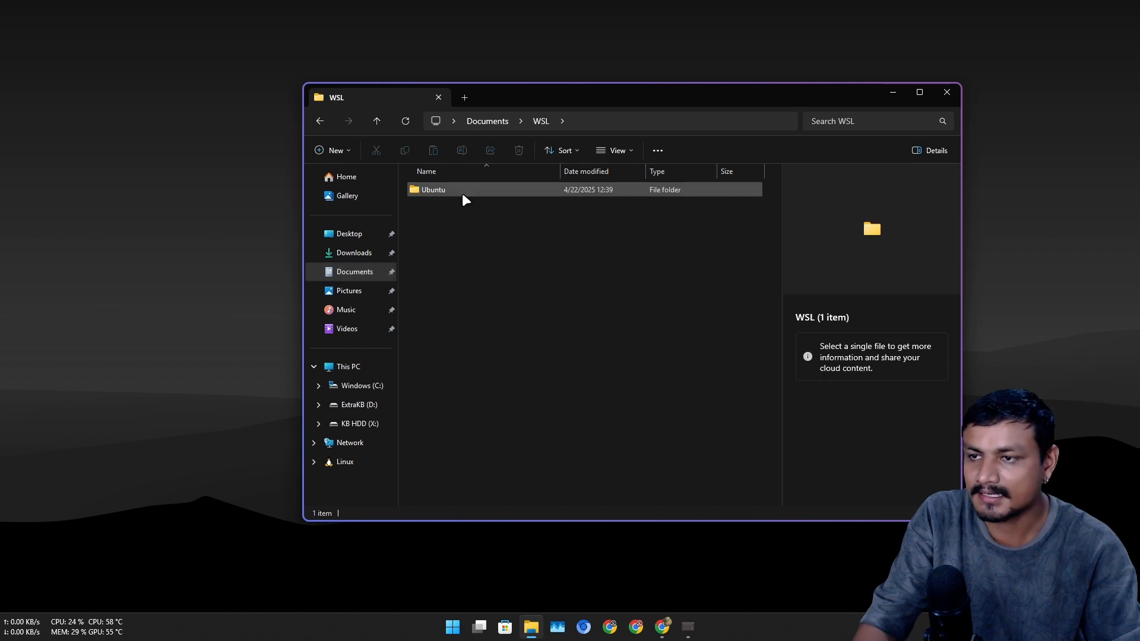
double_click(433, 188)
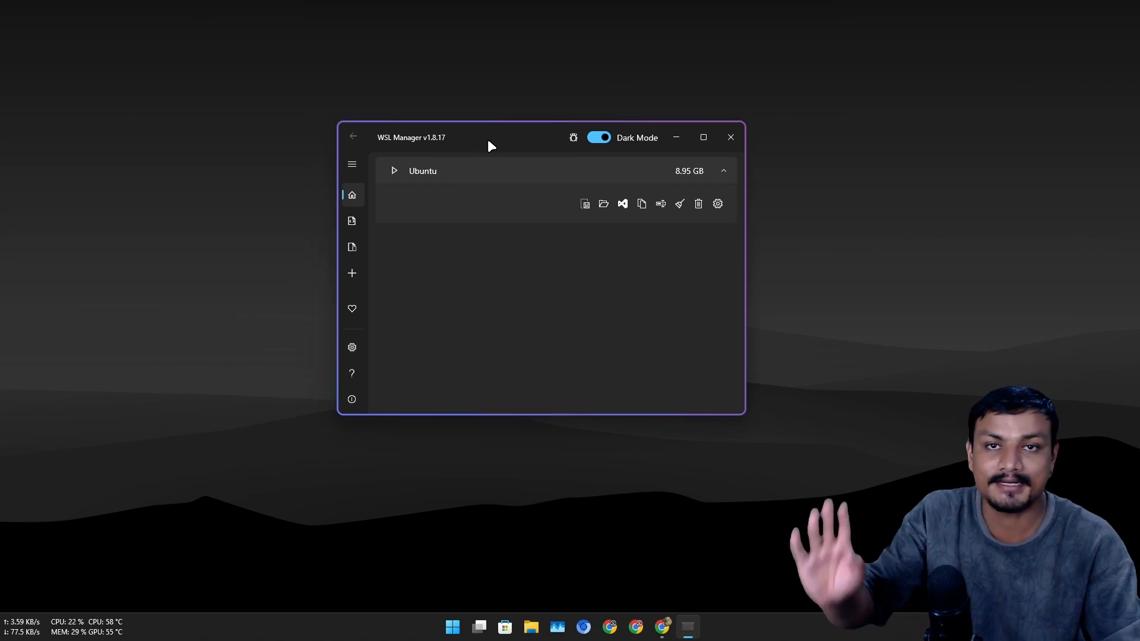
mouse_move(427, 258)
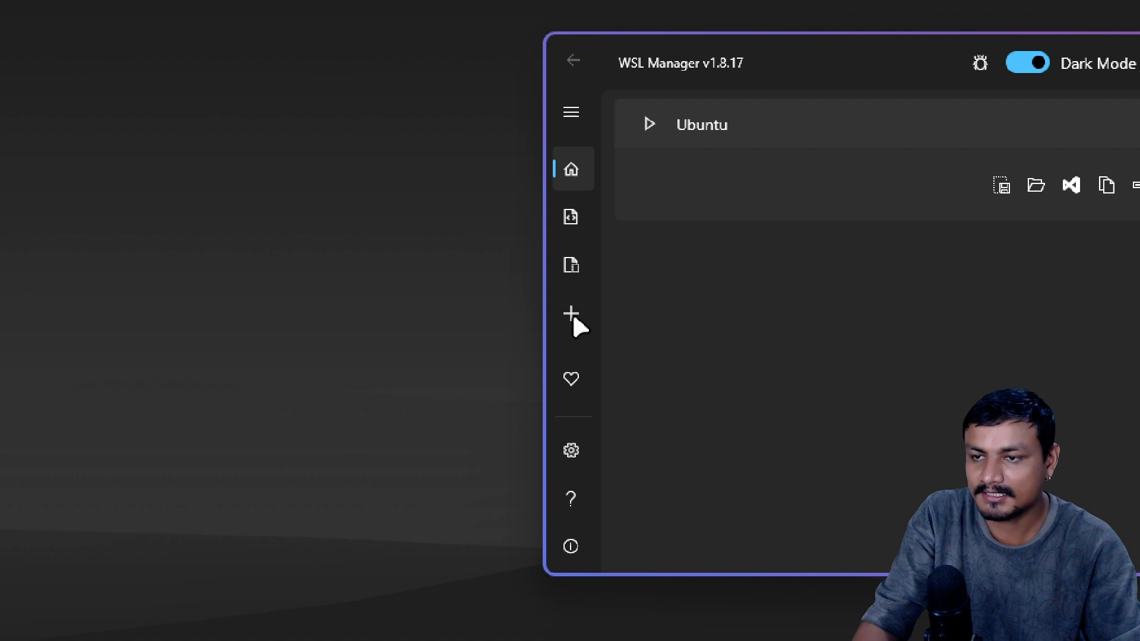
- Begin a new instance named 'Kali Linux' and search the distro list for 'ka', then clear the search
click(571, 315)
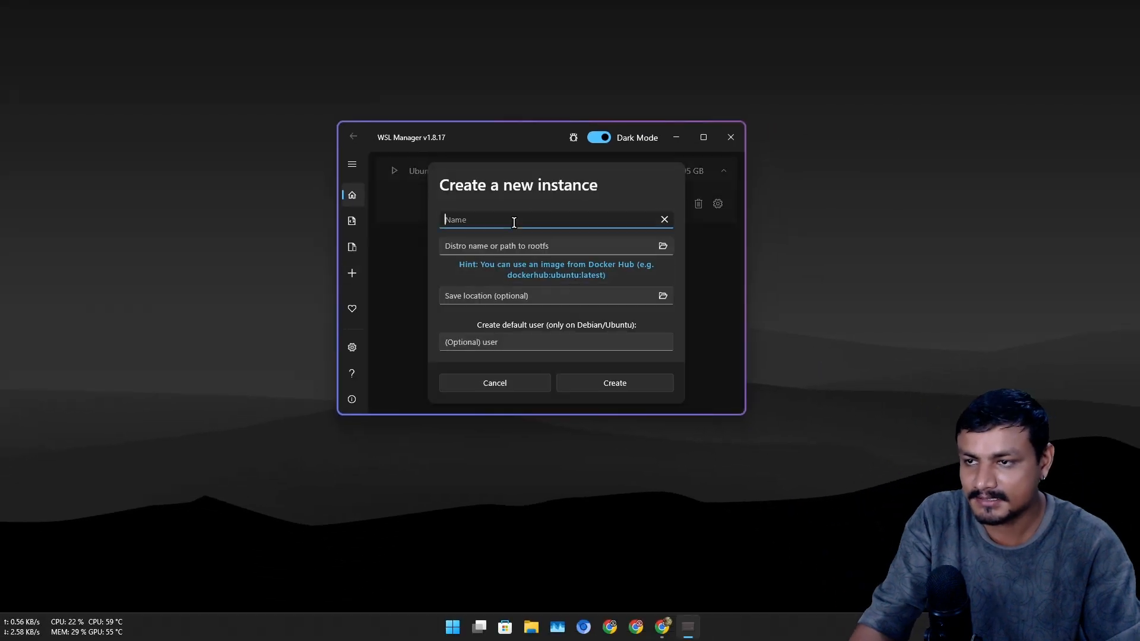
text(Kali)
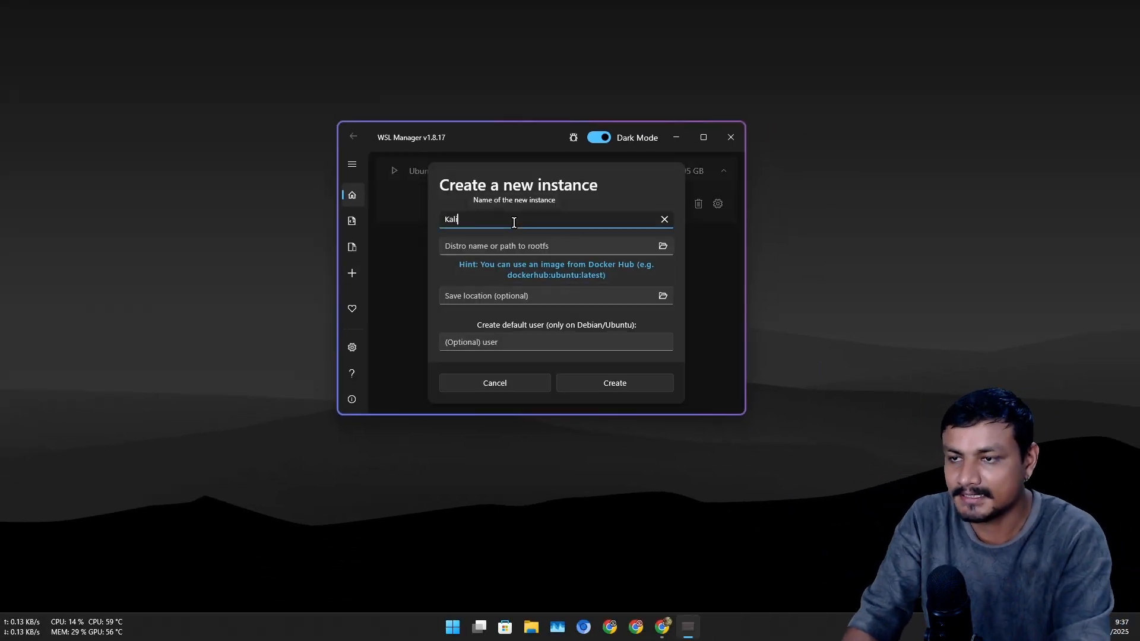
text(Linux)
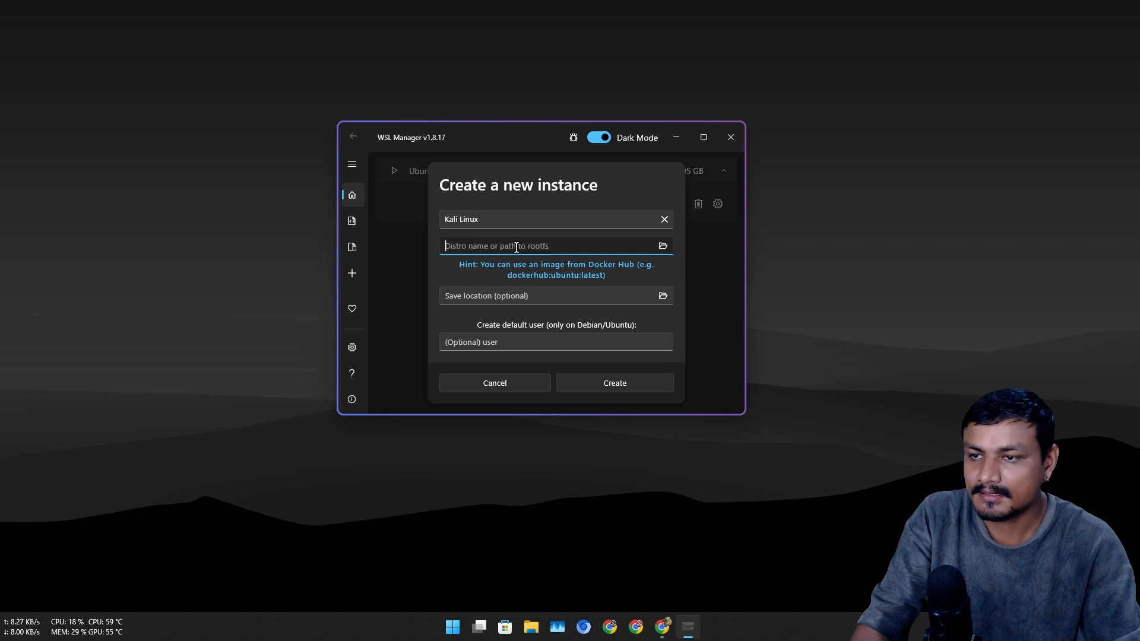
text(ka)
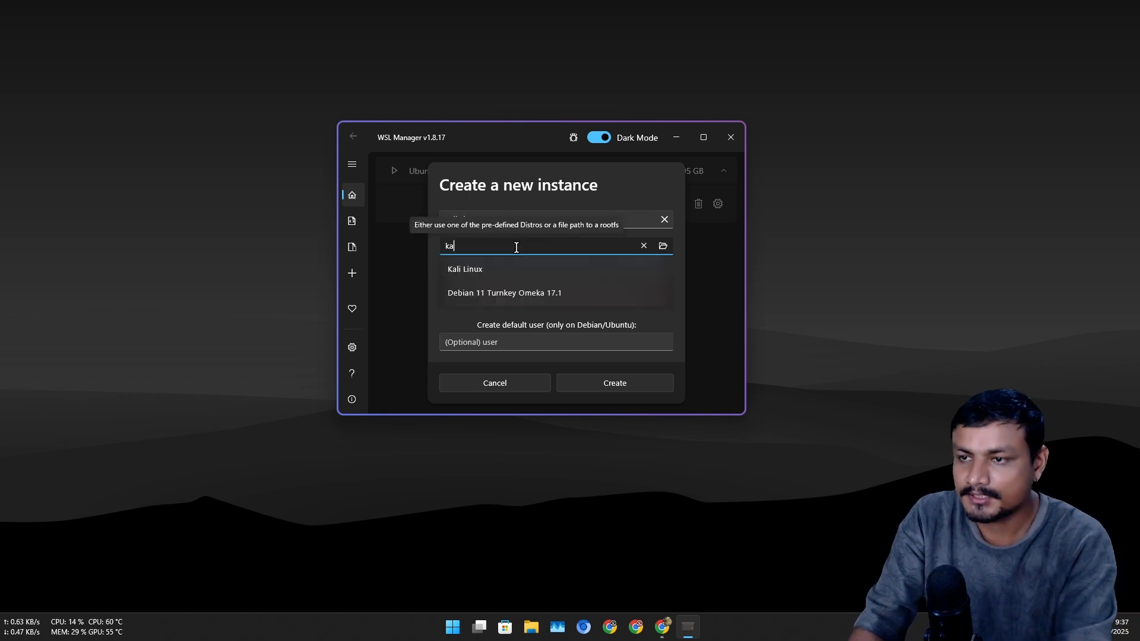
click(464, 270)
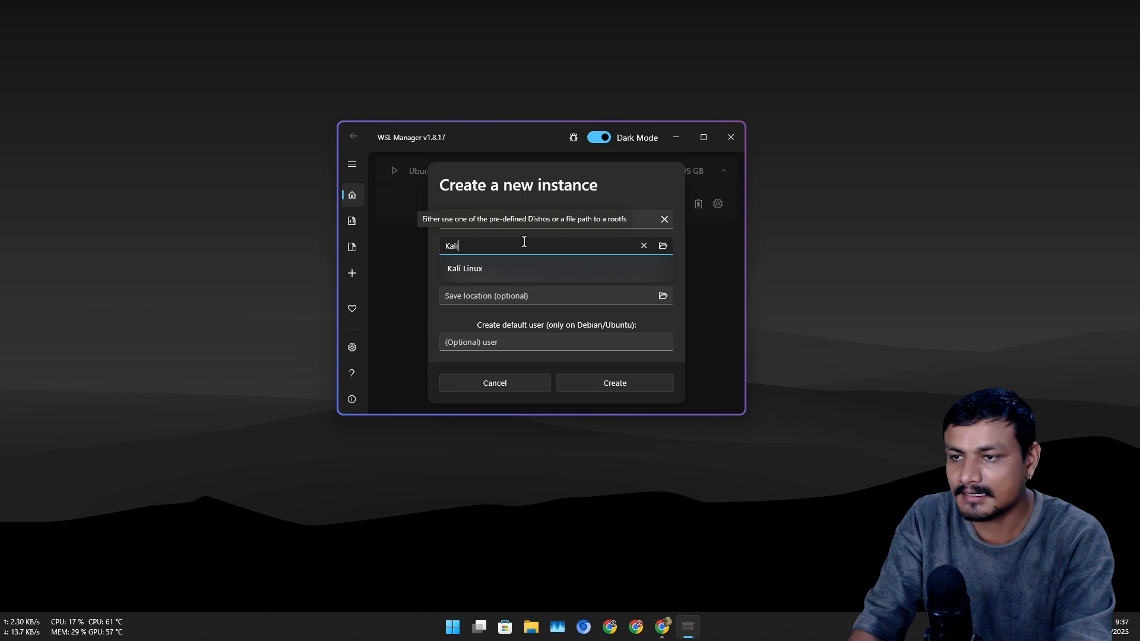
click(464, 269)
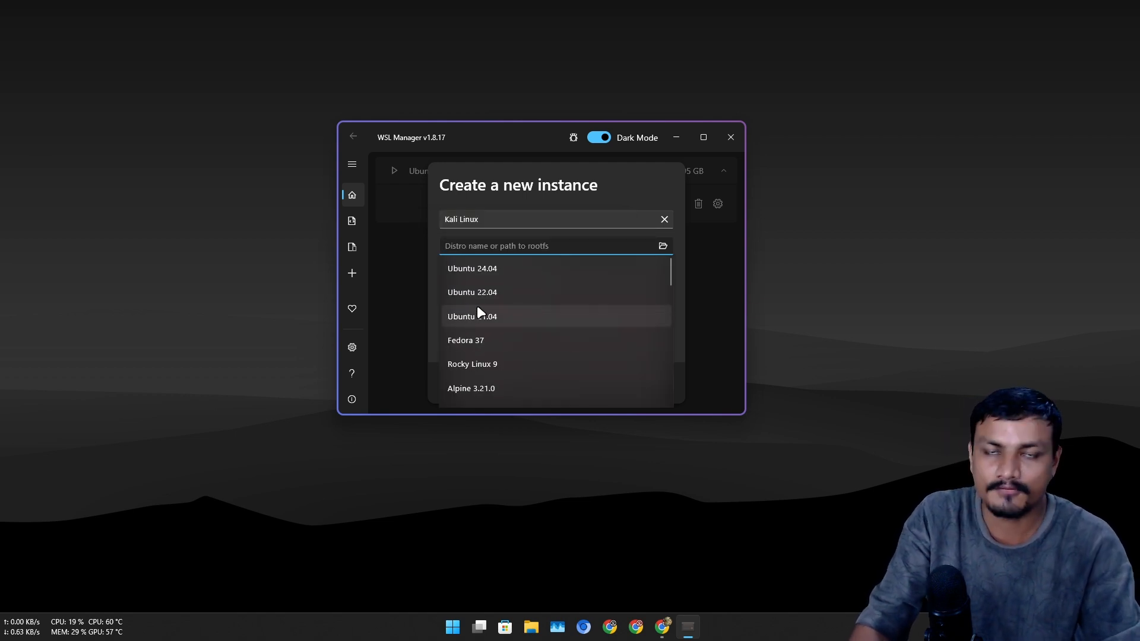
- Browse the full distro list, choose Kali Linux as the distro, and move to the save location field
scroll(down, 3)
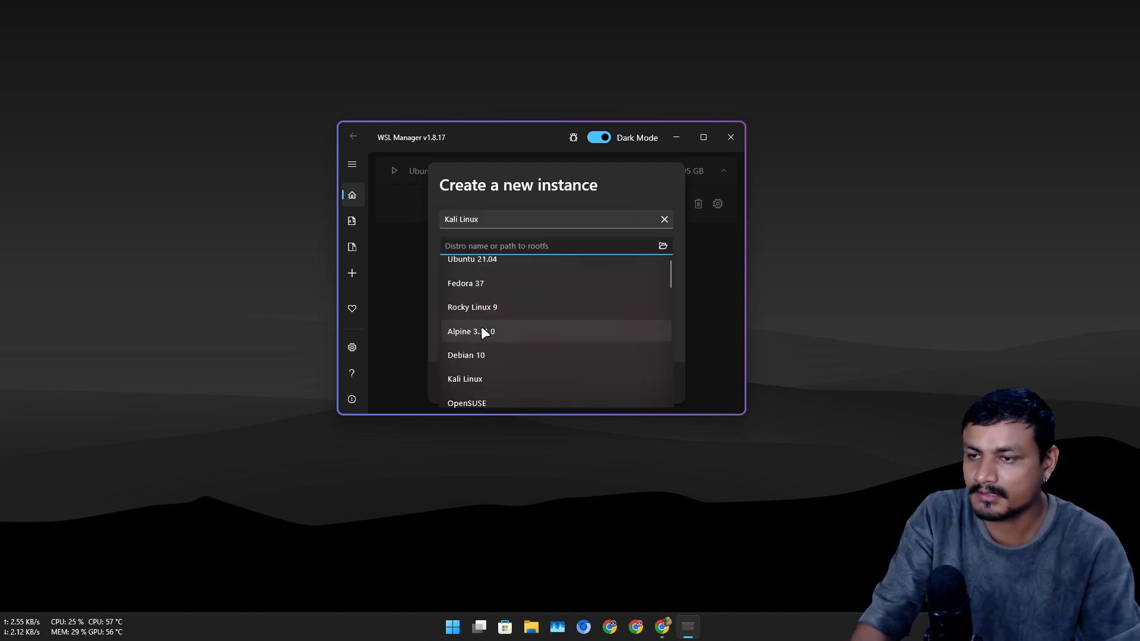
scroll(down, 3)
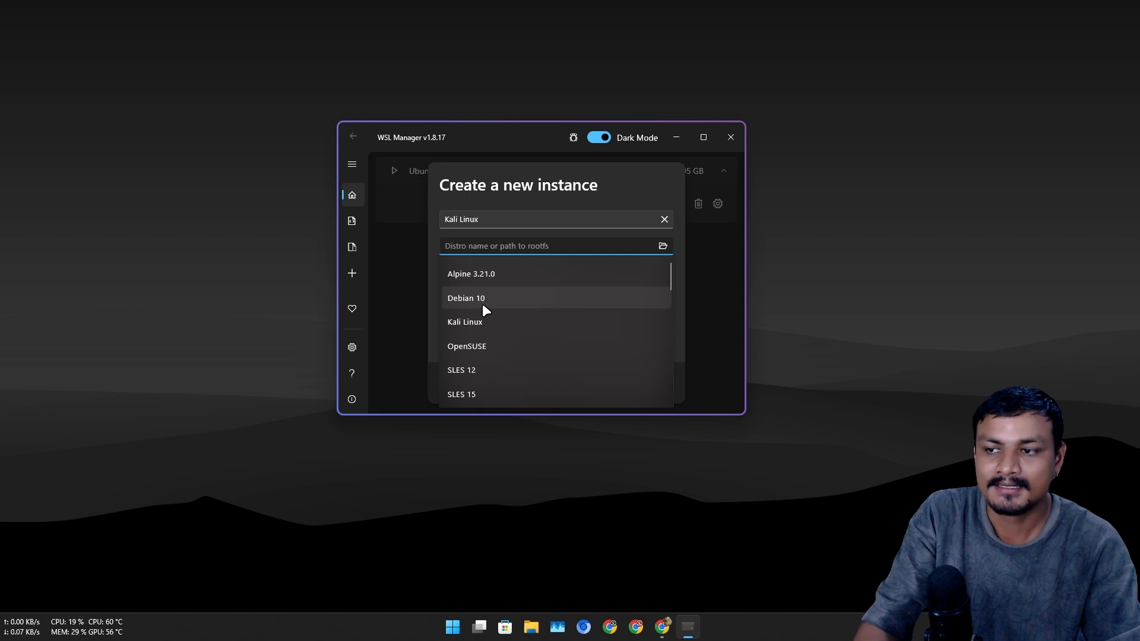
scroll(down, 3)
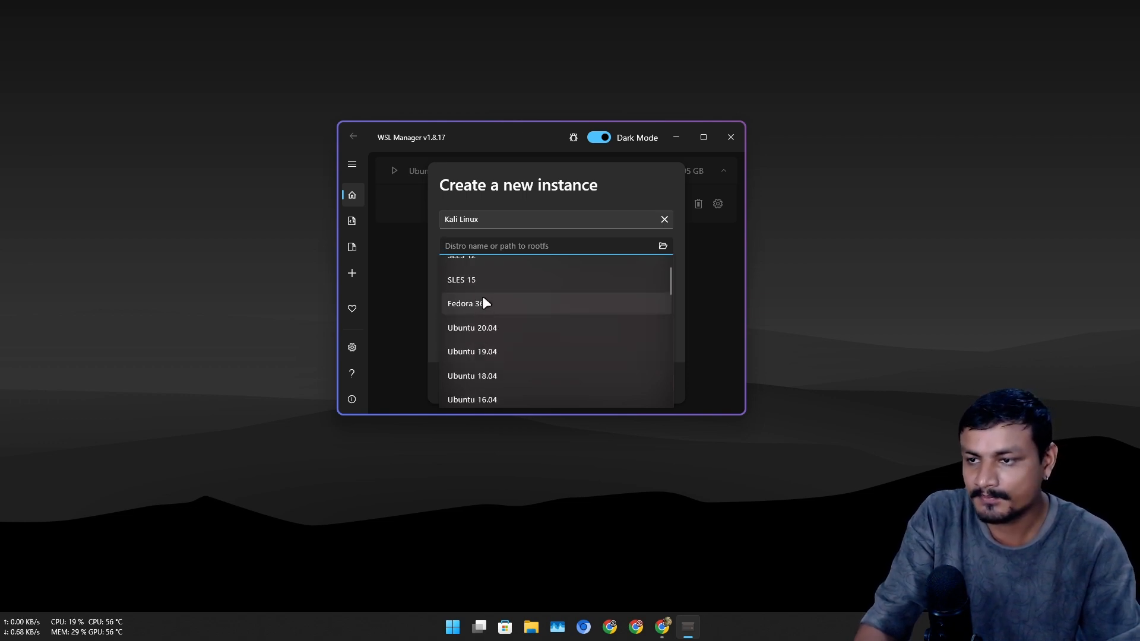
scroll(up, 3)
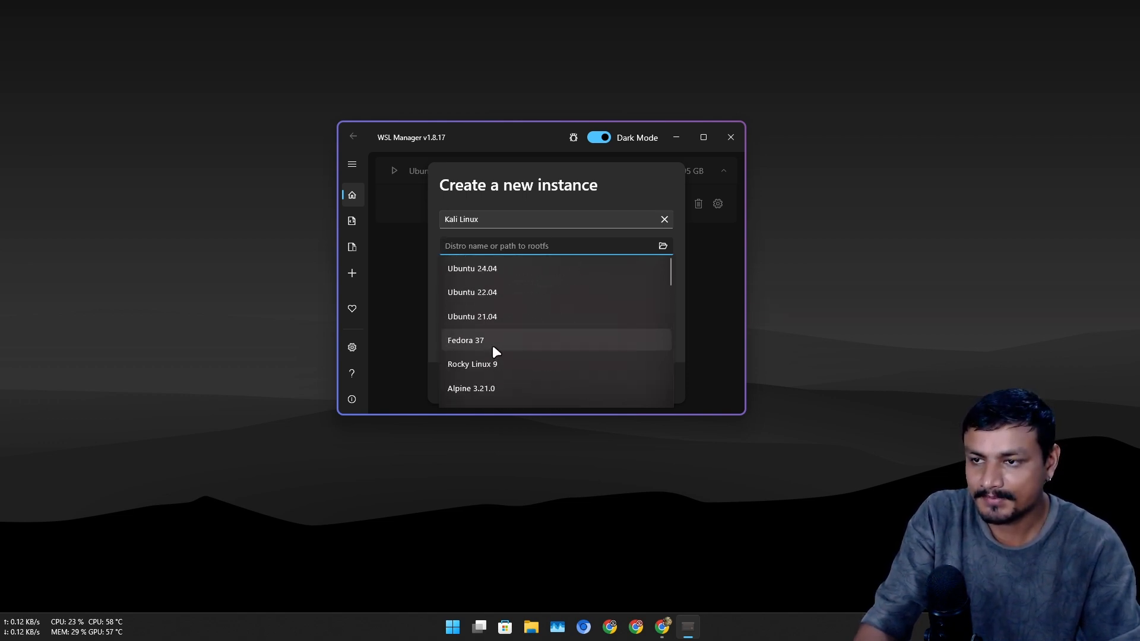
mouse_move(497, 244)
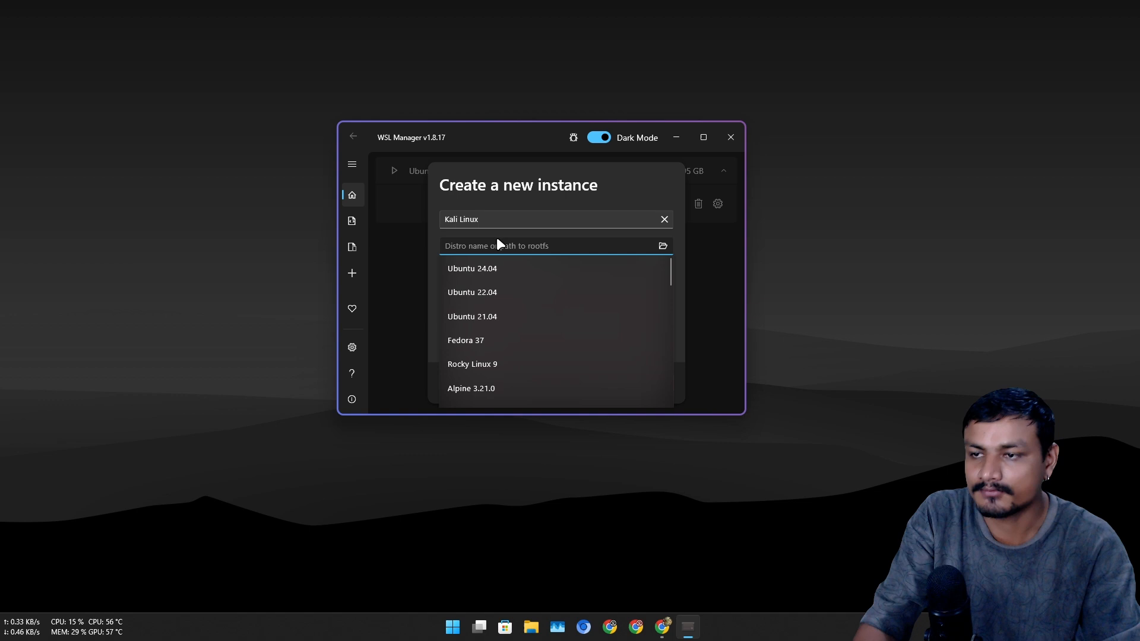
text(ka)
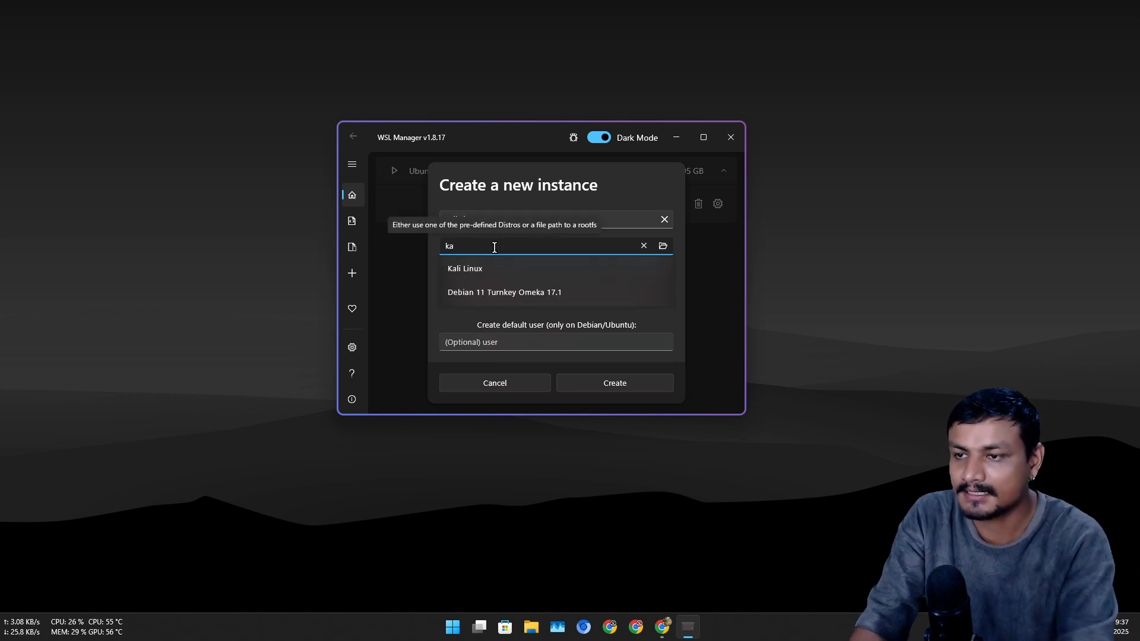
click(465, 268)
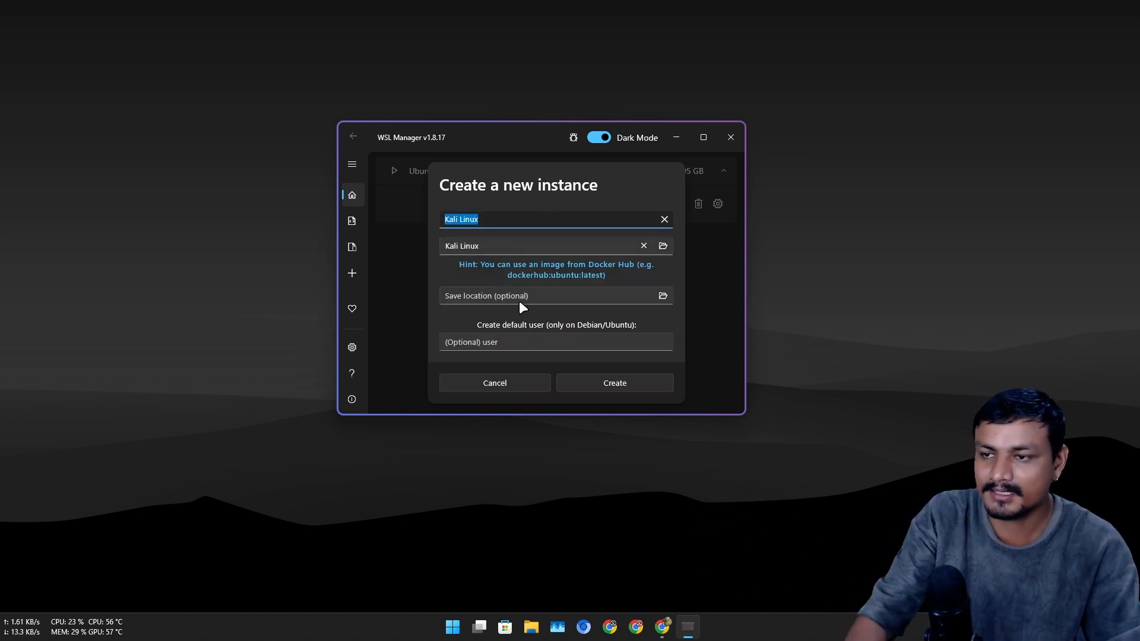
click(552, 295)
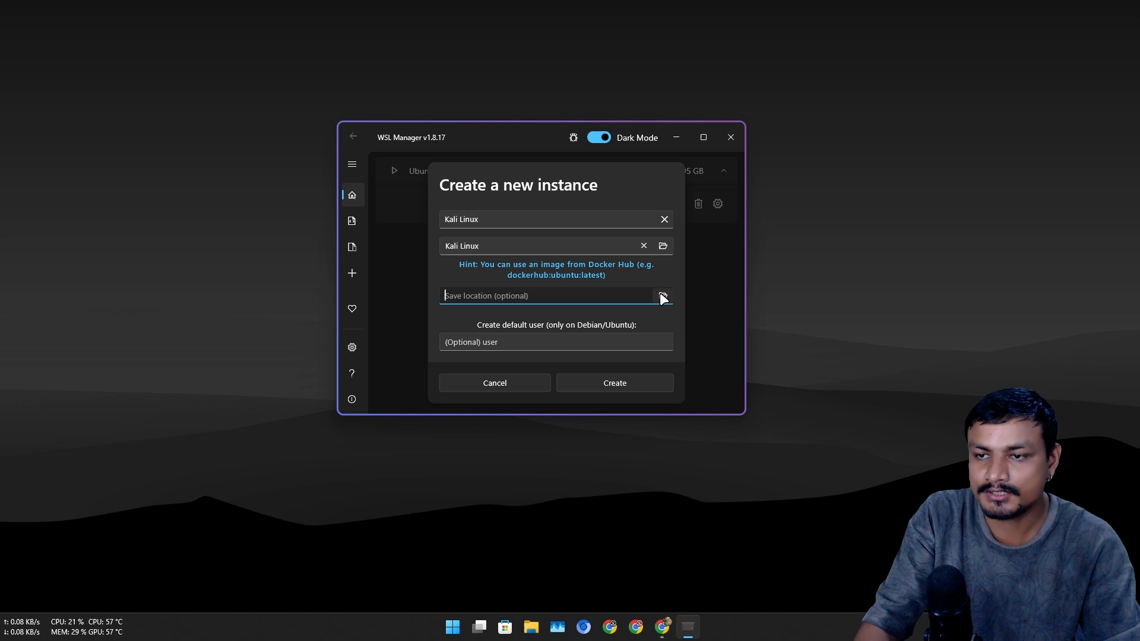
- Create a new Kali folder inside D:\WSL as the save location and create the Kali Linux instance
click(663, 296)
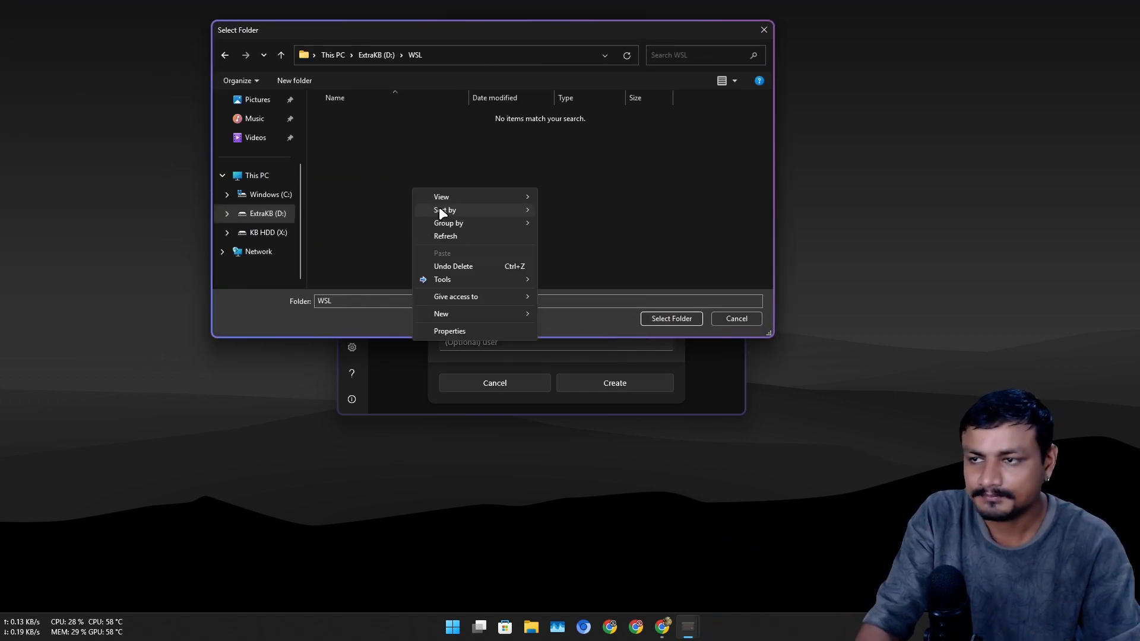
click(440, 313)
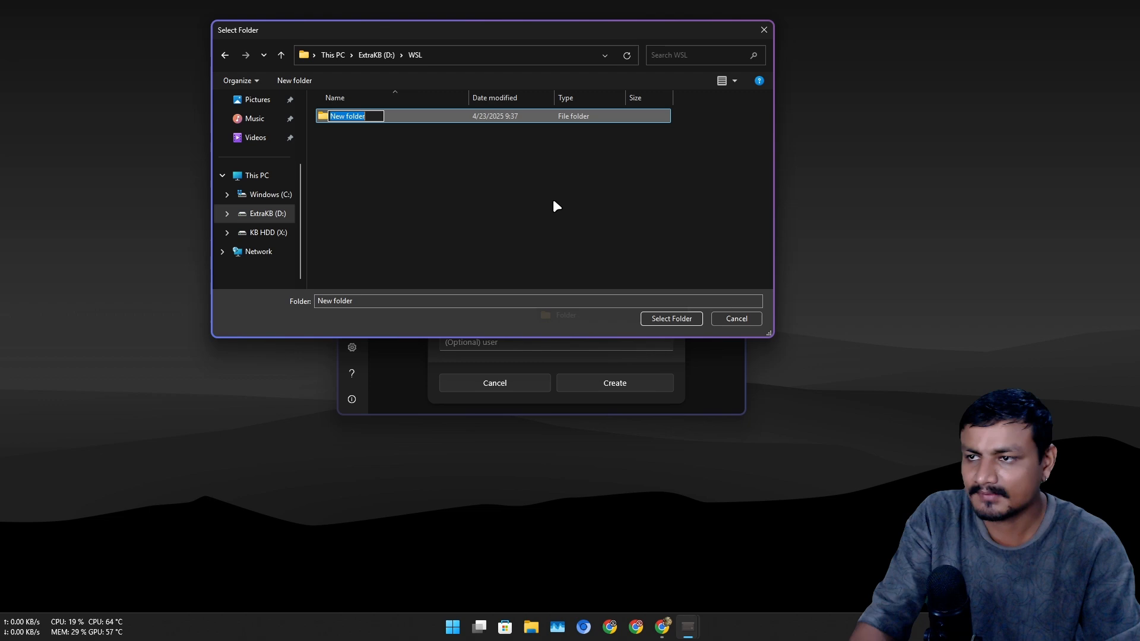
text(Kali Linux)
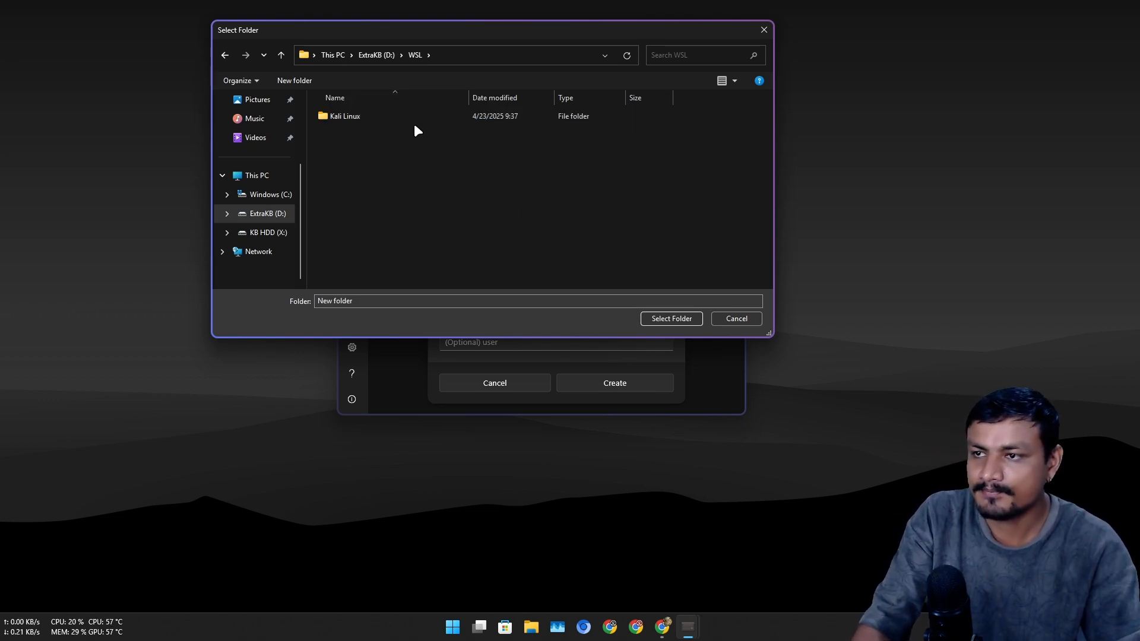
click(670, 319)
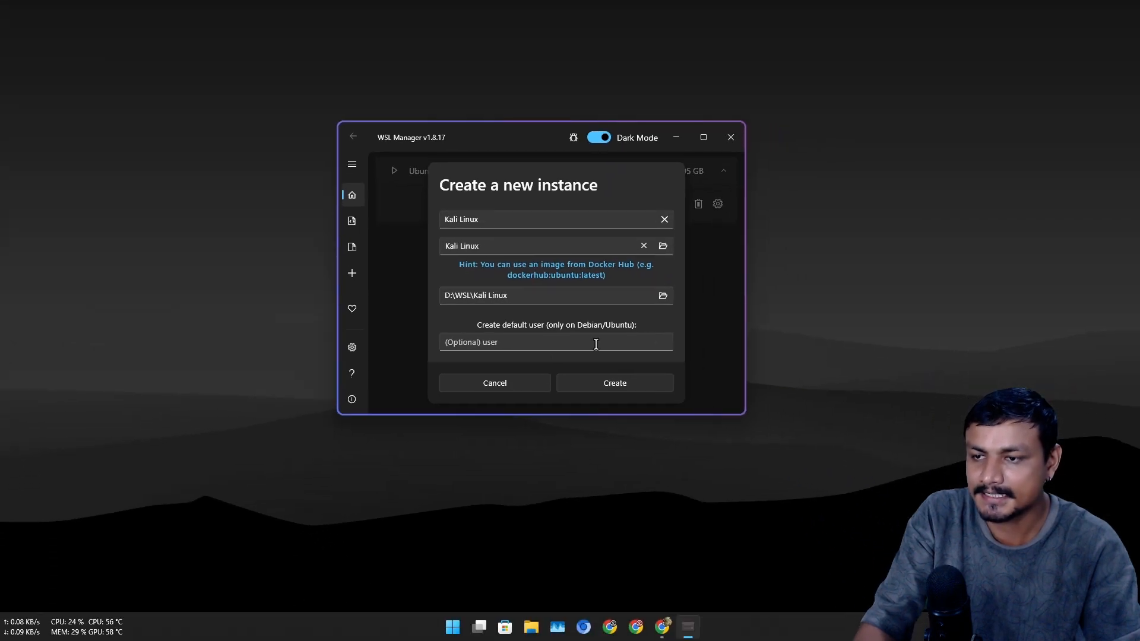
click(555, 342)
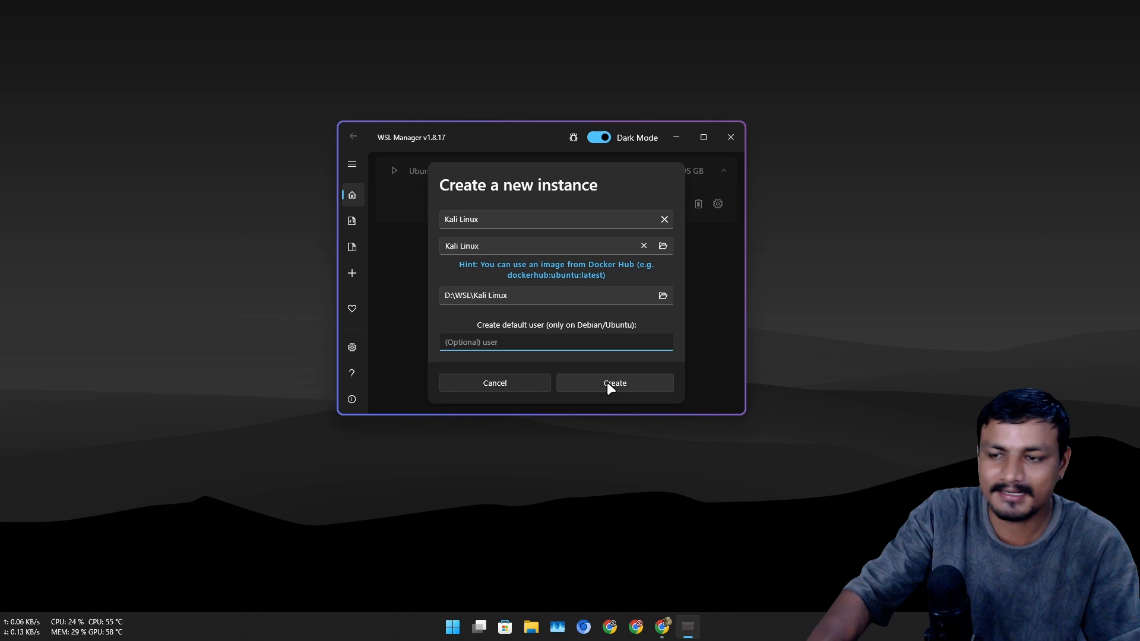
click(614, 384)
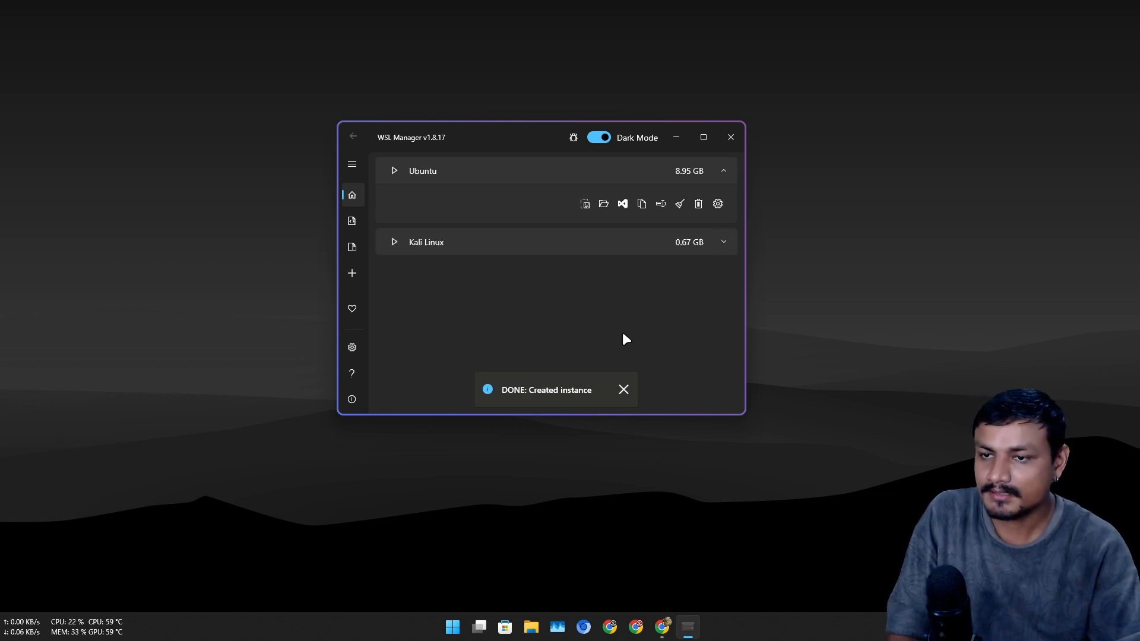
- Launch the newly created Kali Linux instance in a terminal
click(623, 390)
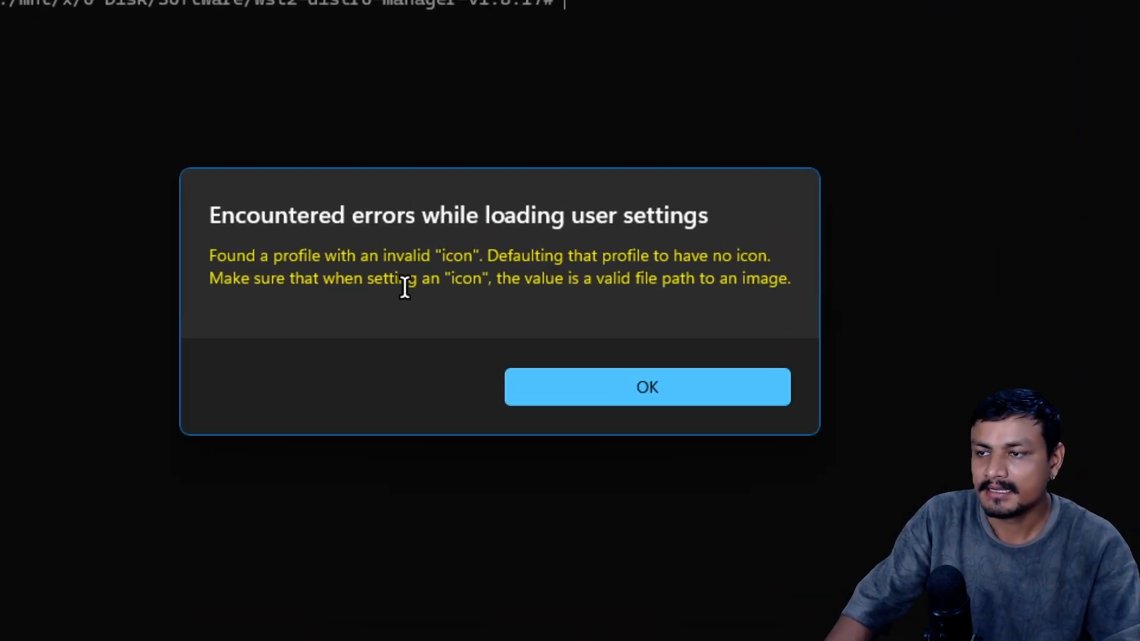
mouse_move(491, 281)
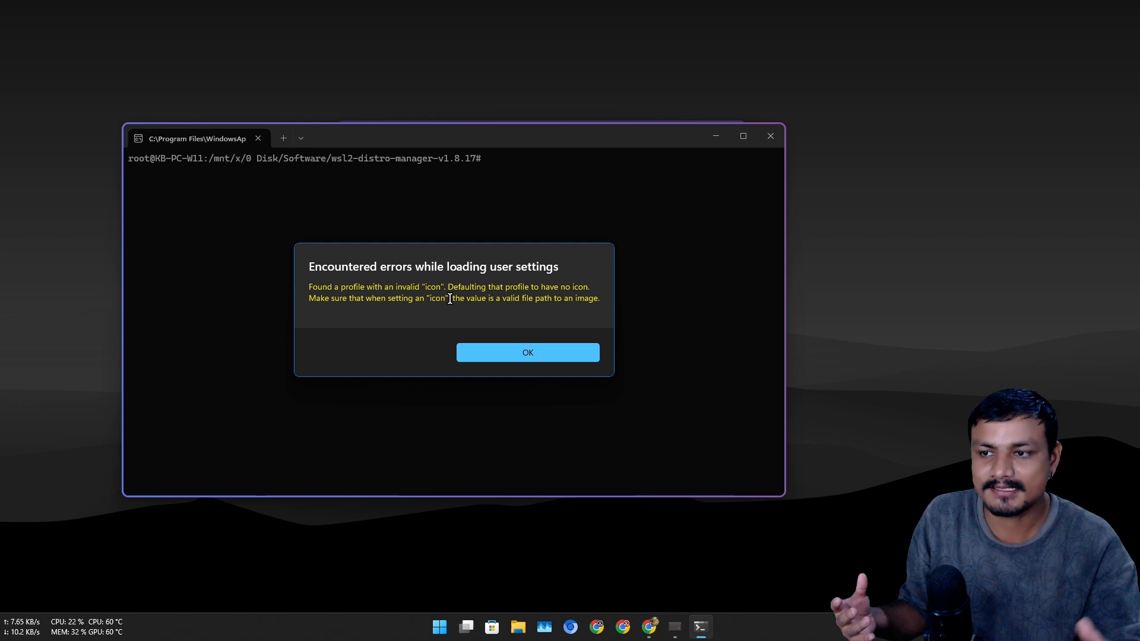
mouse_move(527, 355)
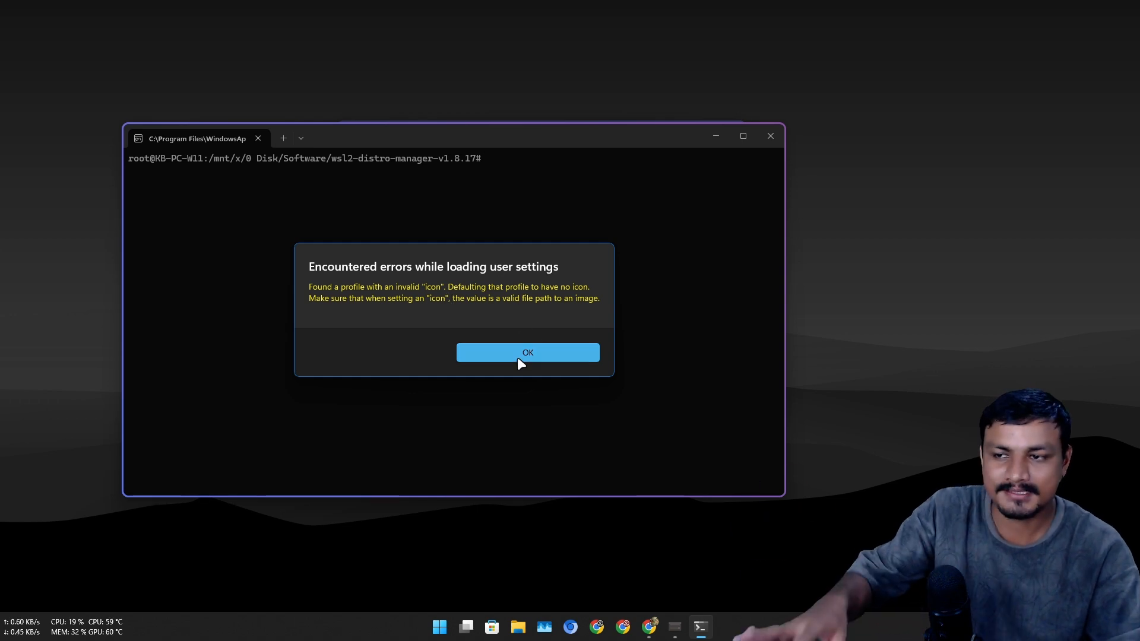
- Dismiss the 'Encountered errors while loading user settings' invalid-icon dialog with OK
click(527, 353)
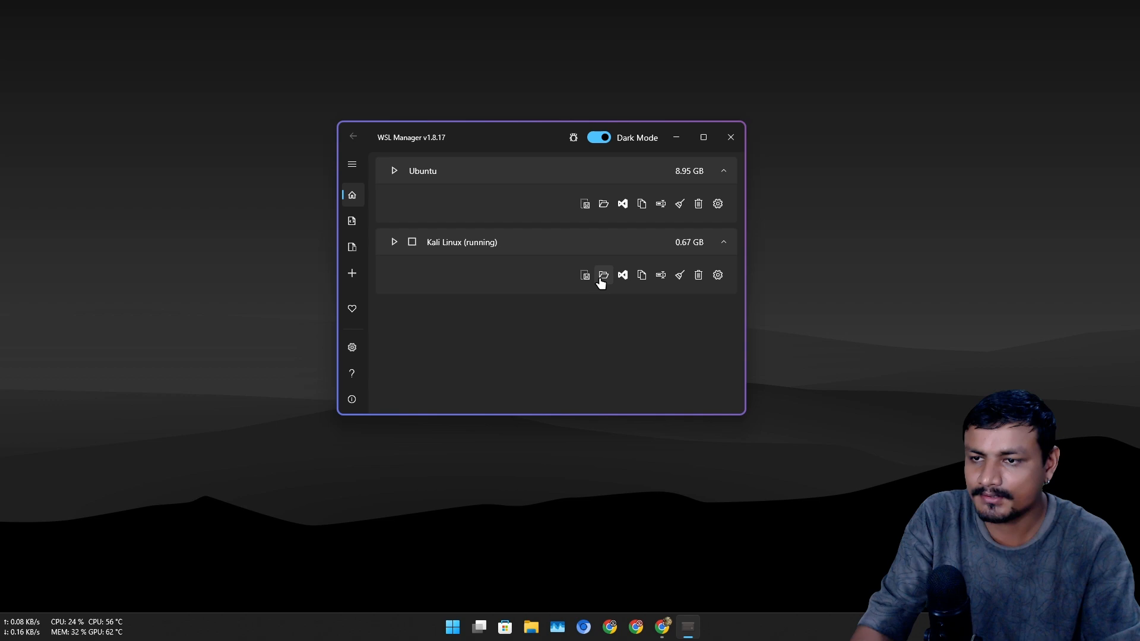
- Delete the Kali Linux and Ubuntu instances and dismiss the DONE notification, leaving no instances
click(603, 275)
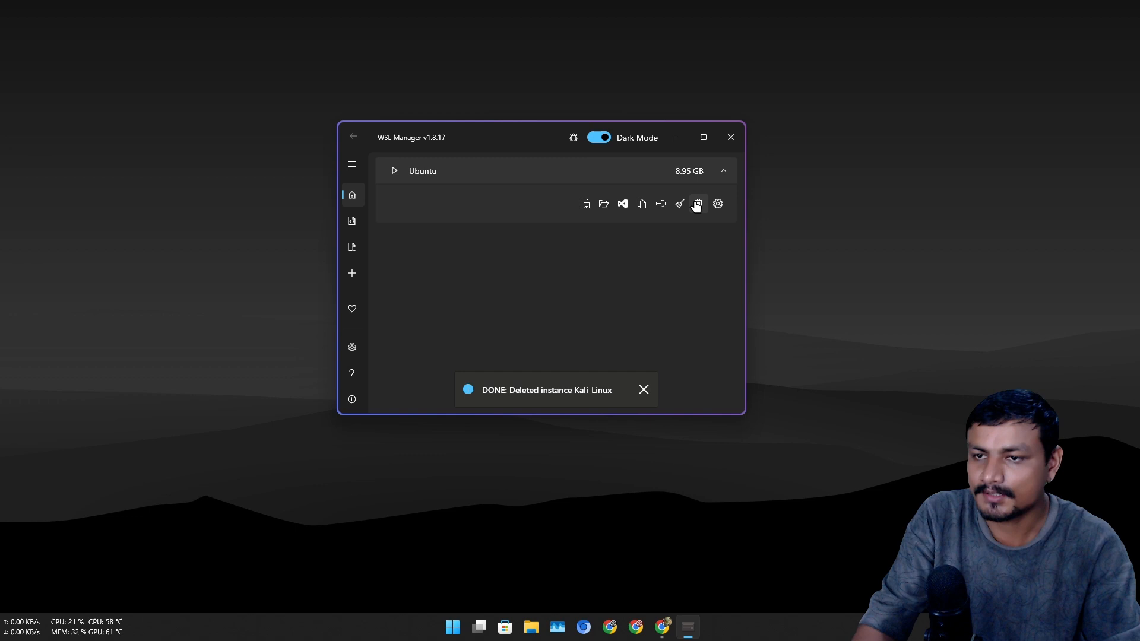
click(697, 203)
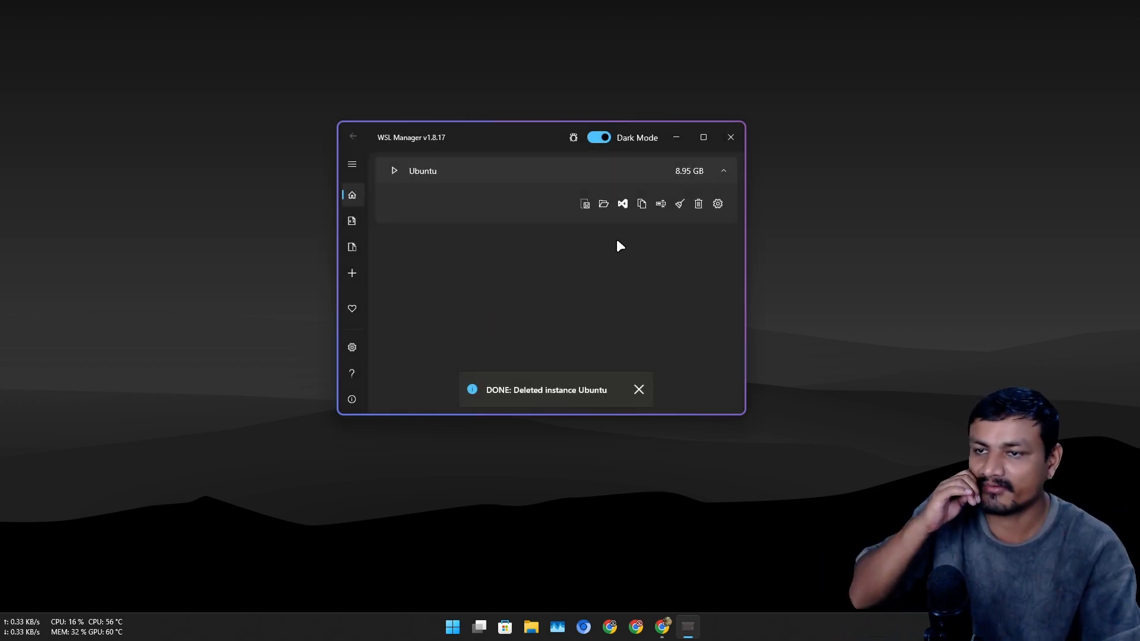
click(697, 203)
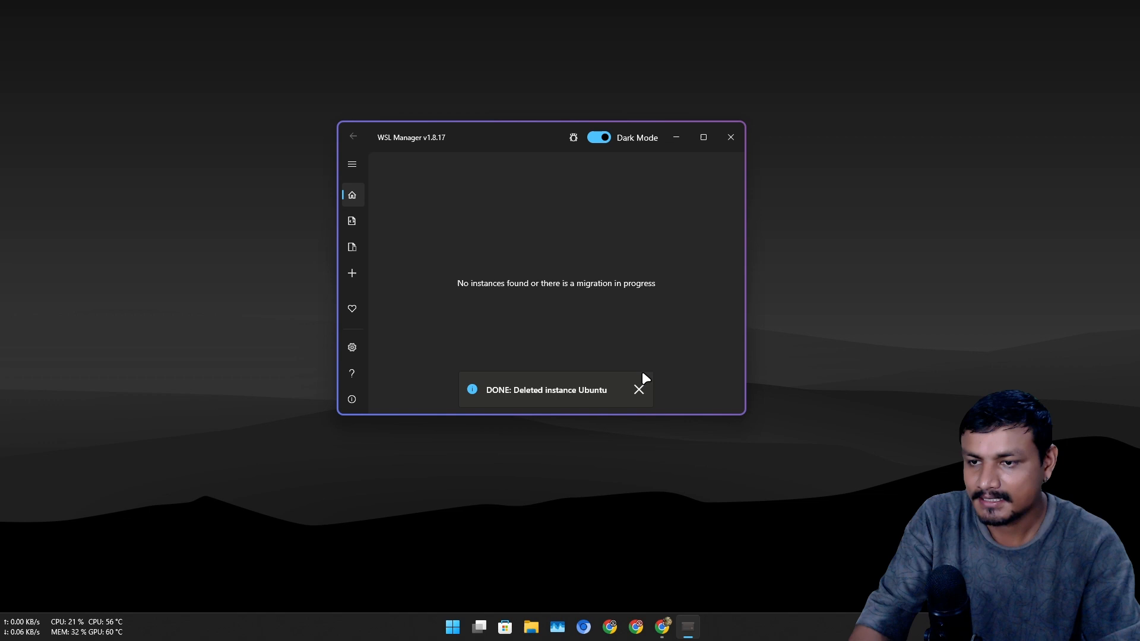
click(637, 390)
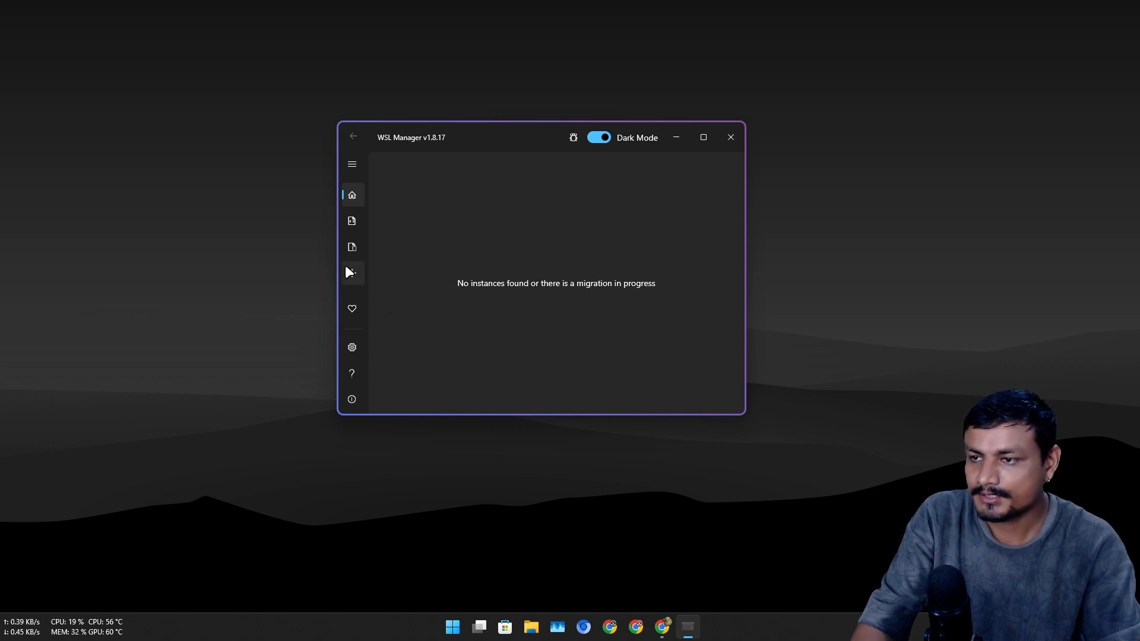
- Create and launch a fresh instance from the empty list, reaching its Linux shell prompt in a terminal
click(352, 274)
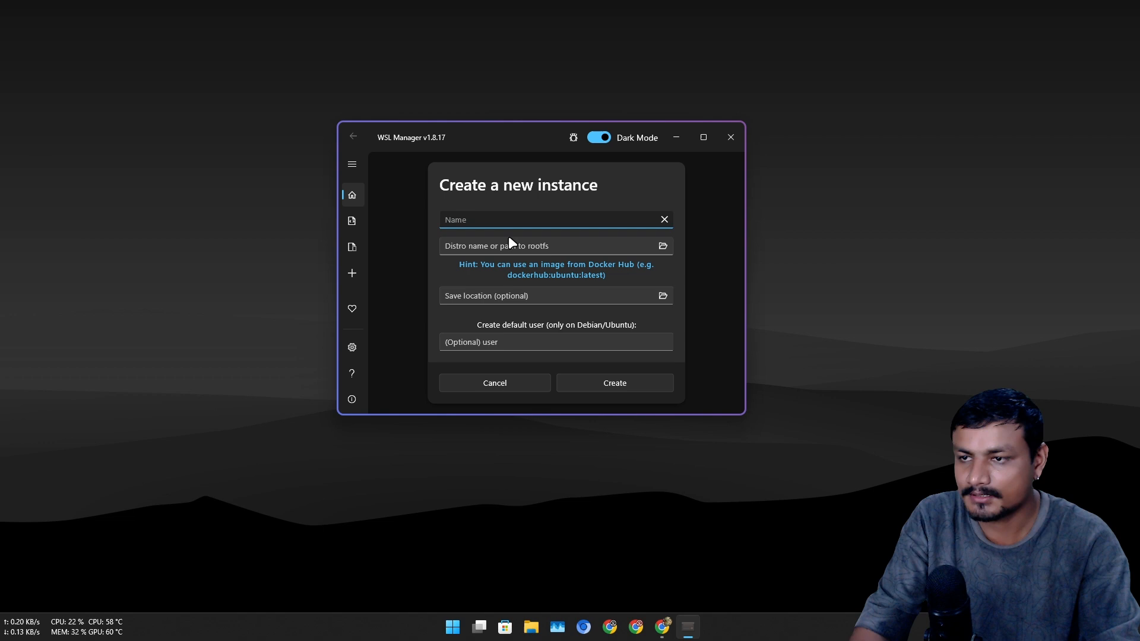
text(k)
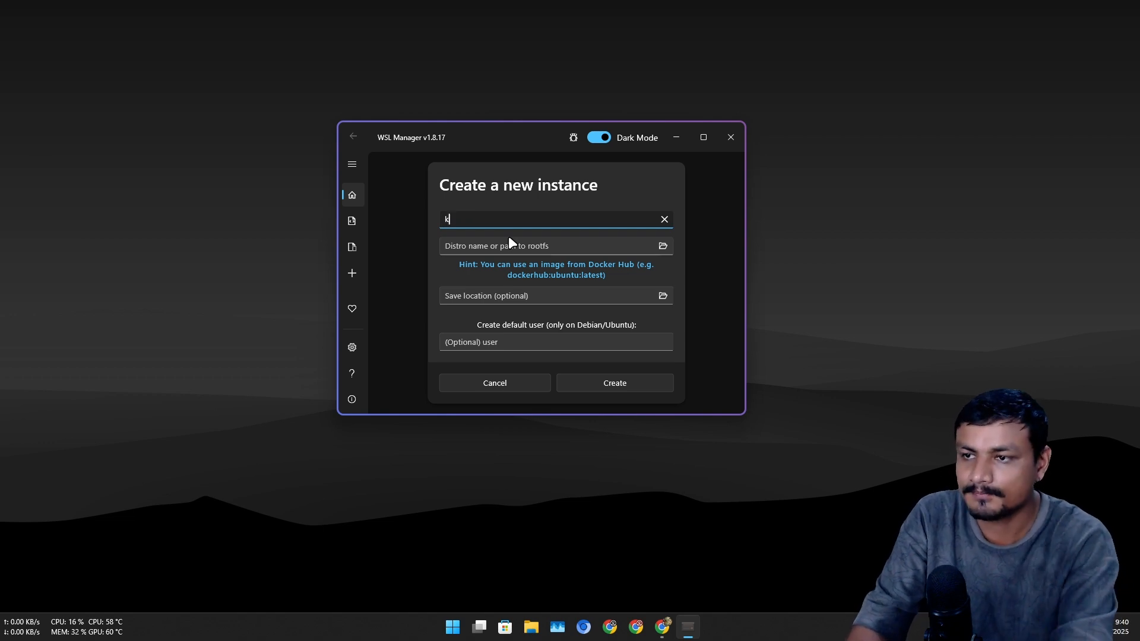
click(503, 626)
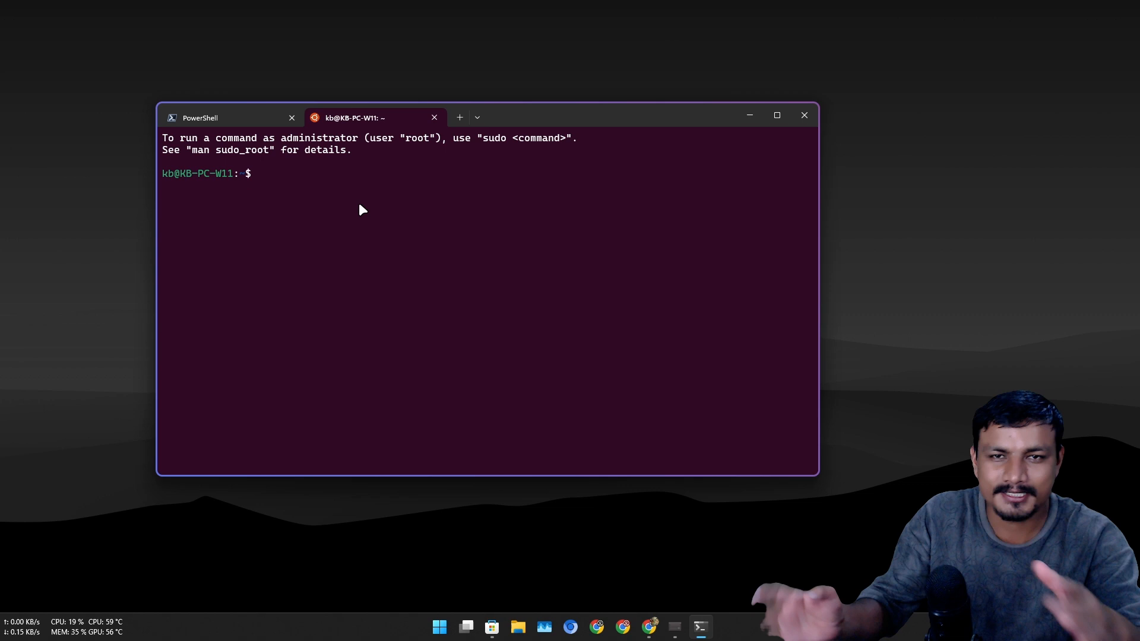
mouse_move(465, 133)
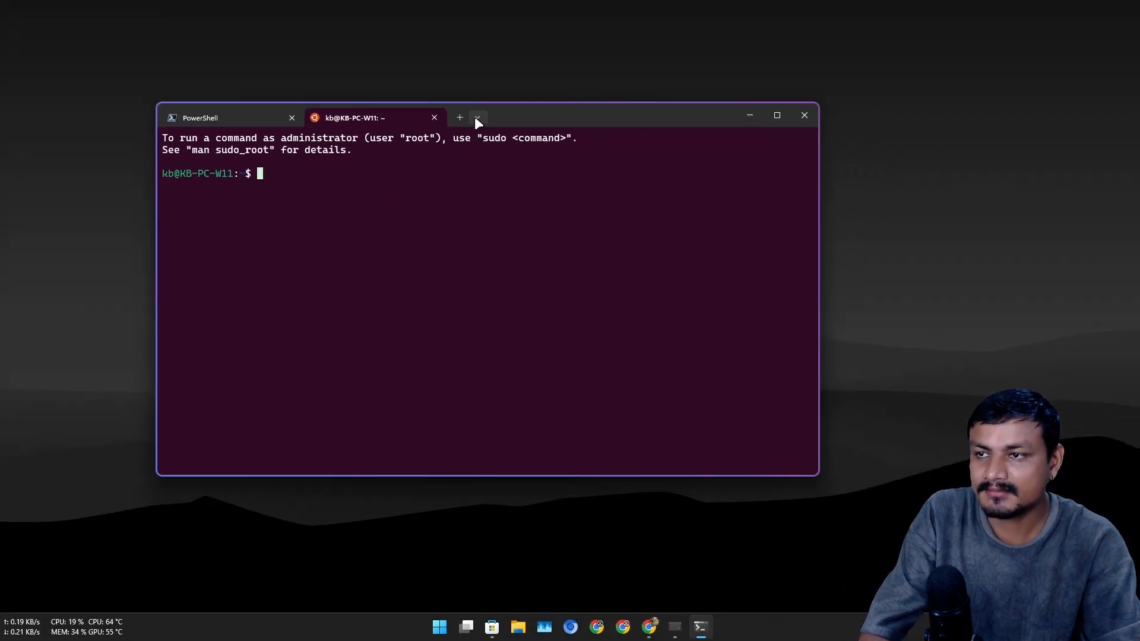
mouse_move(477, 118)
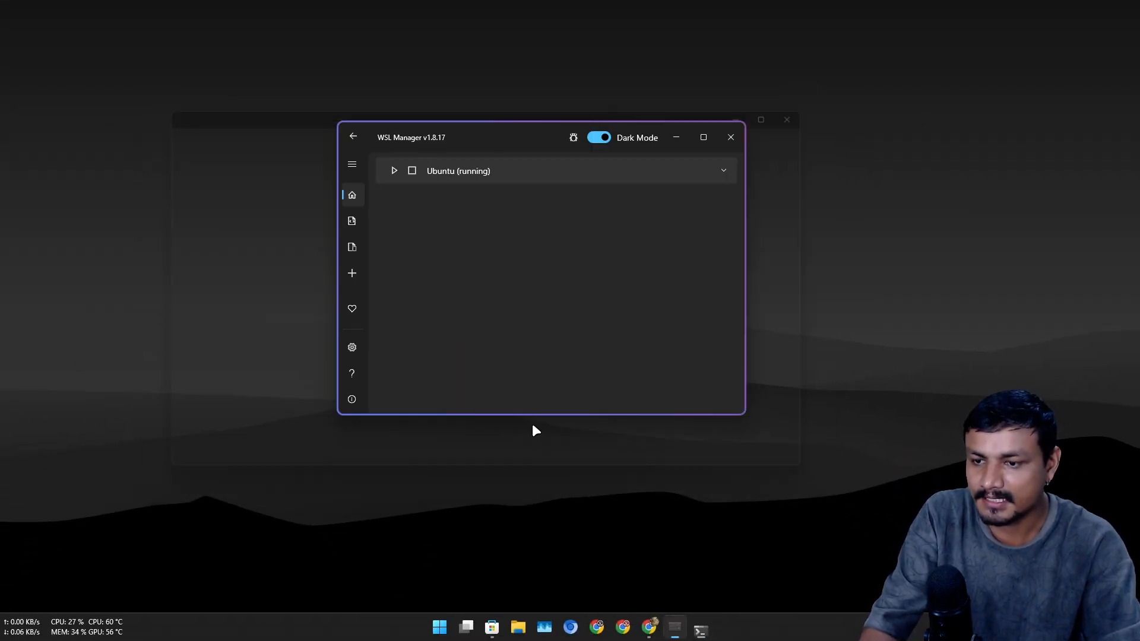
- Stop the running Ubuntu instance, expand its row and choose its folder action, landing on This PC
click(411, 170)
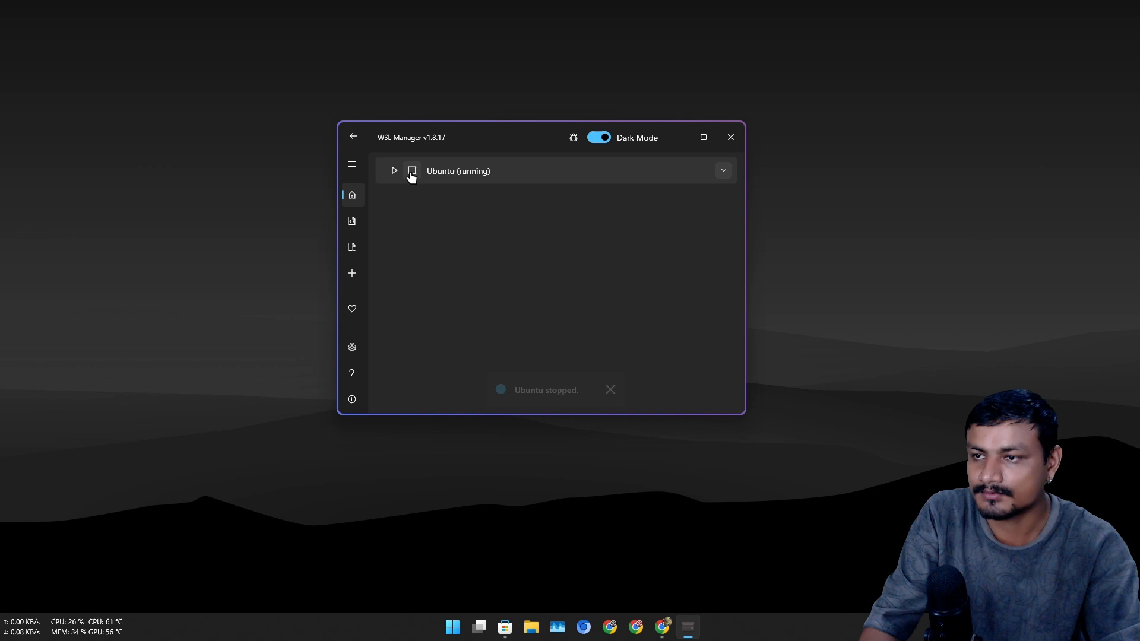
click(723, 170)
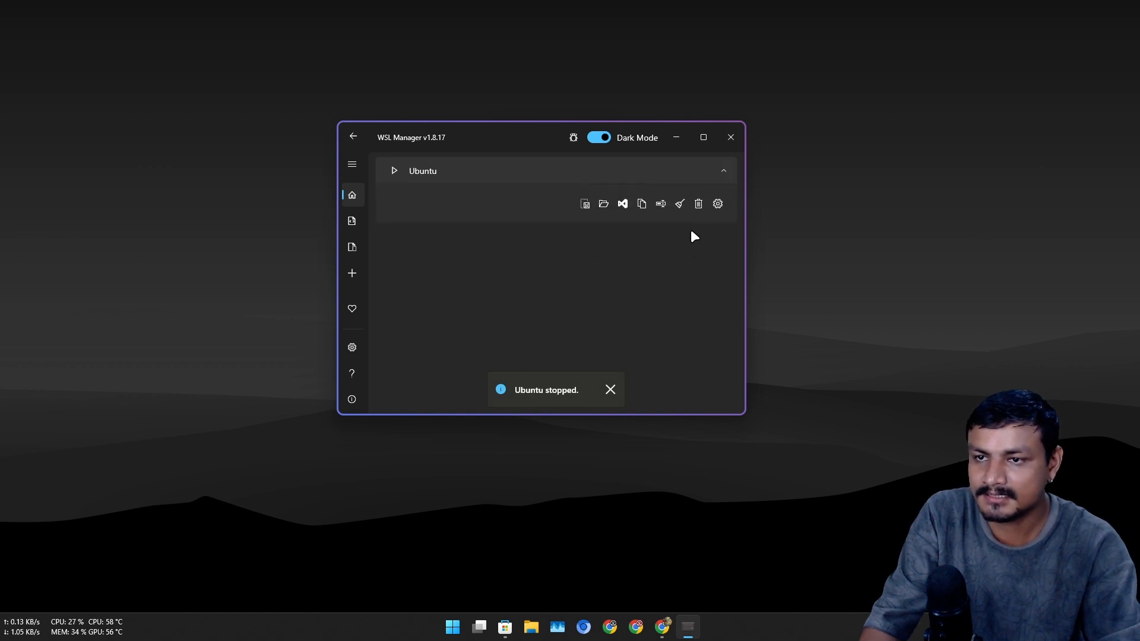
click(717, 203)
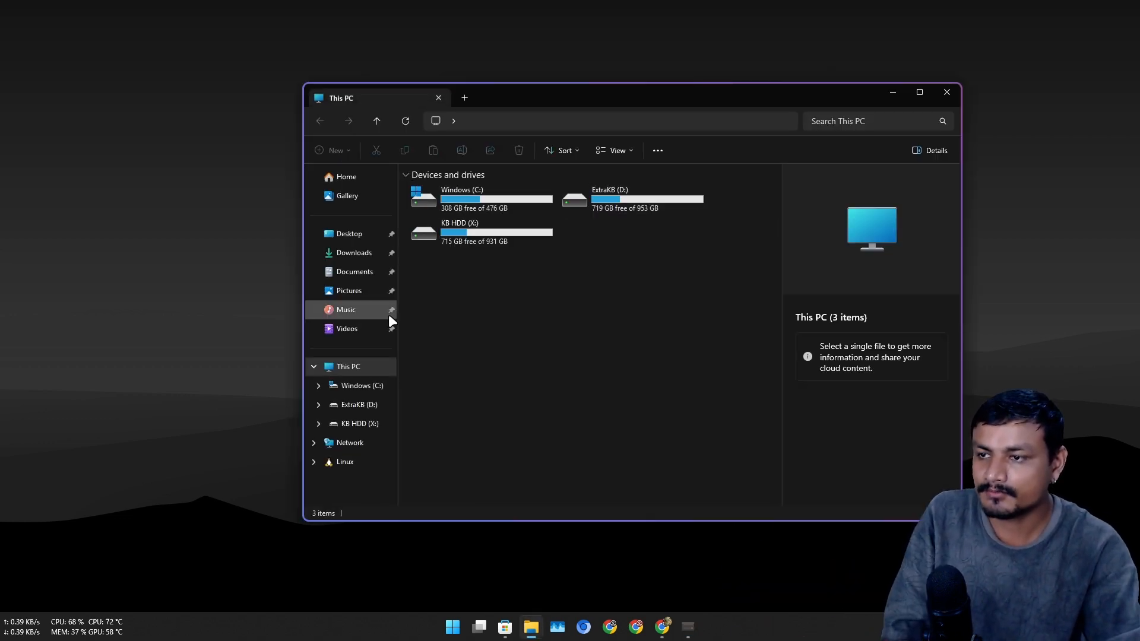
- Navigate into Documents\WSL to confirm the Ubuntu distro folder now lives there
click(355, 270)
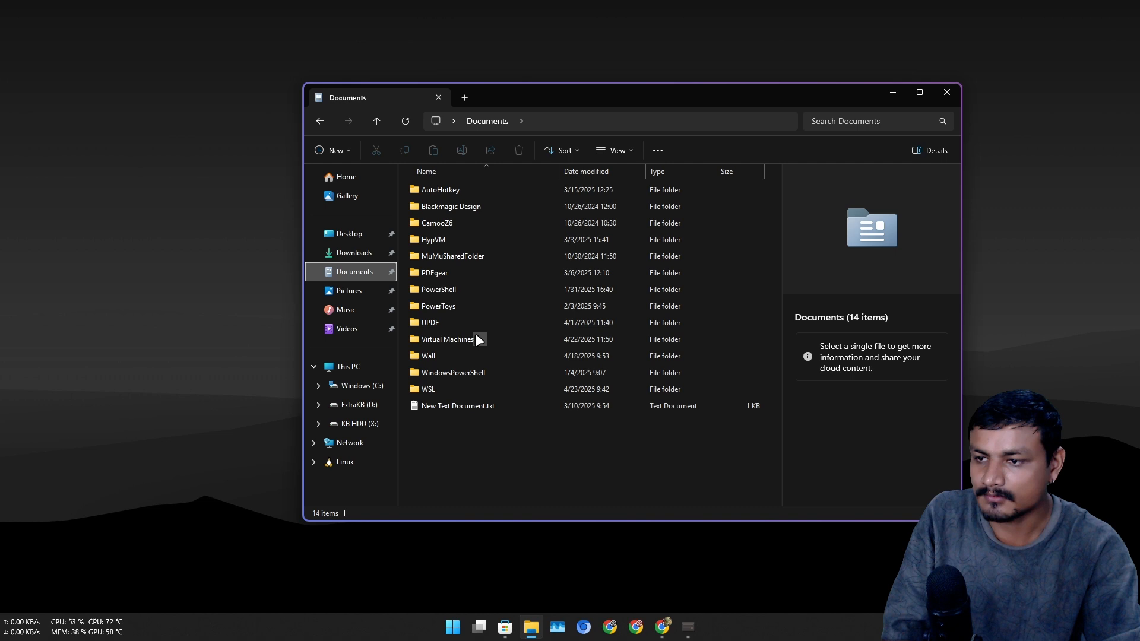
double_click(430, 389)
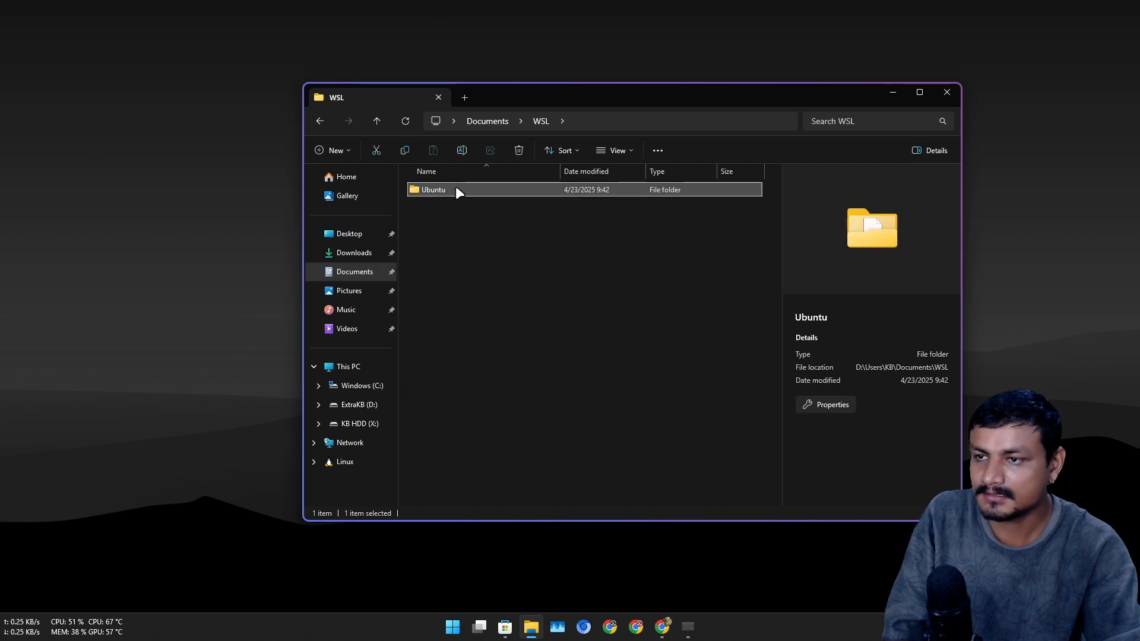
mouse_move(344, 462)
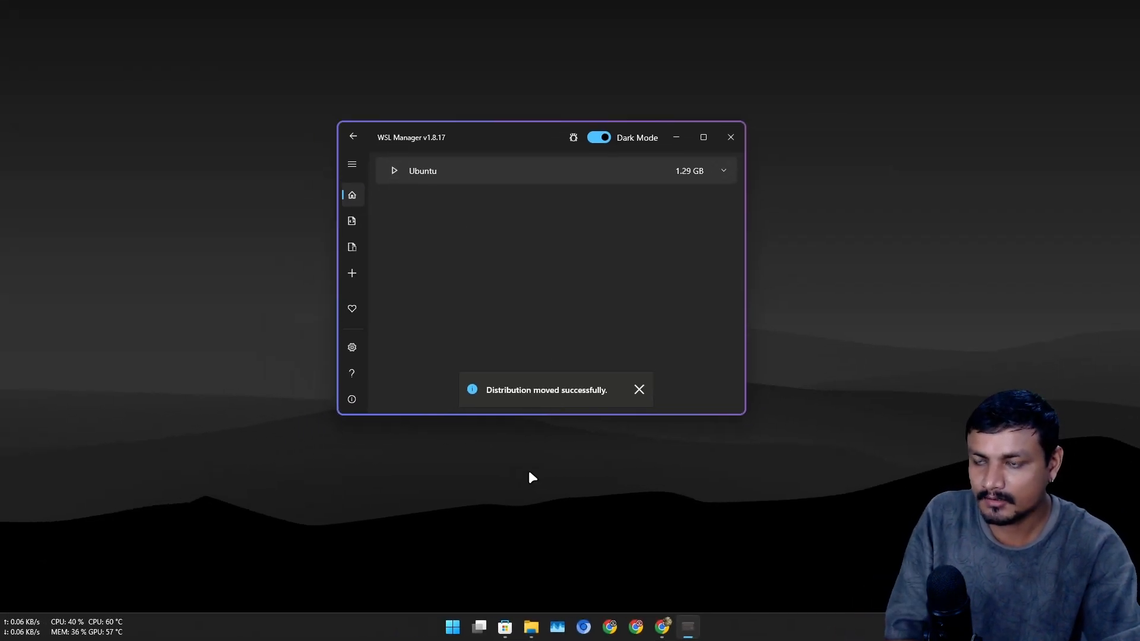
mouse_move(552, 596)
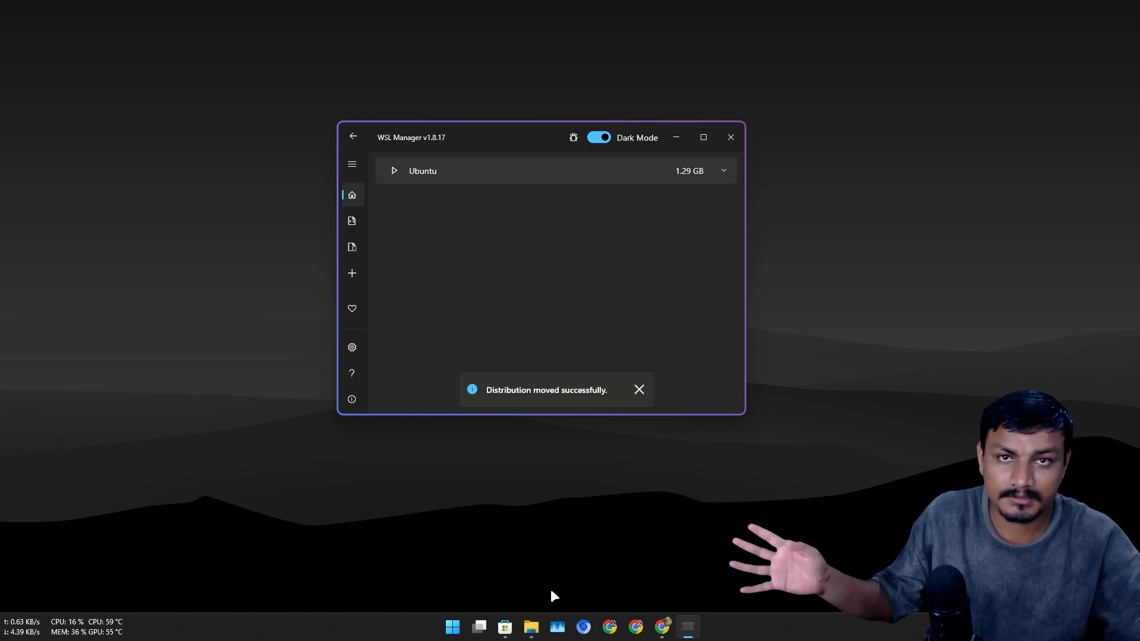
mouse_move(647, 376)
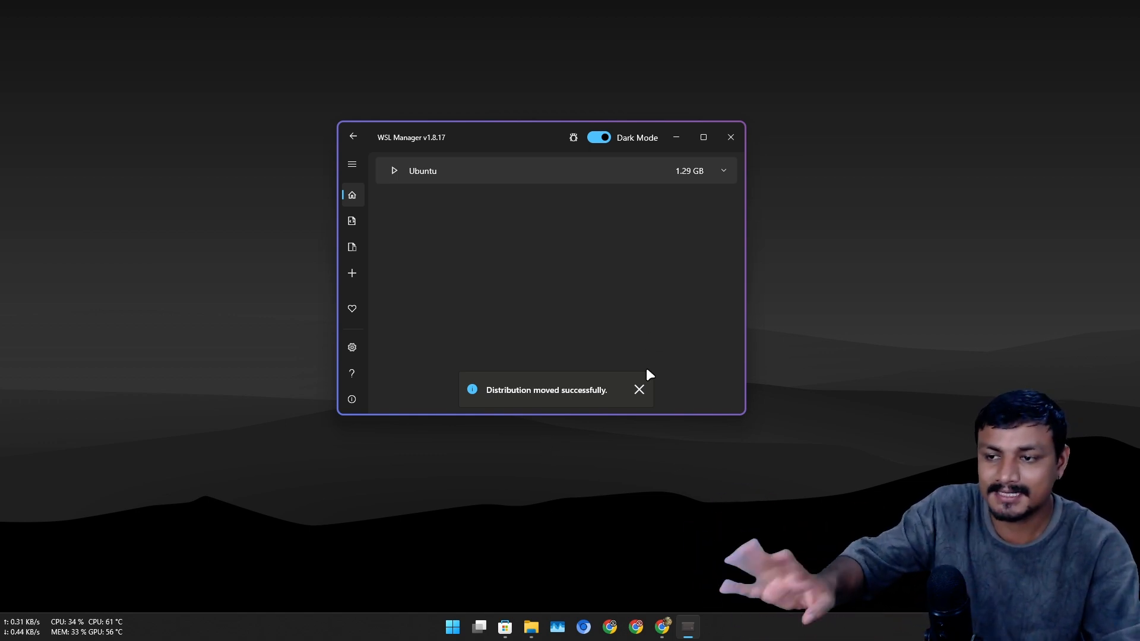
click(639, 389)
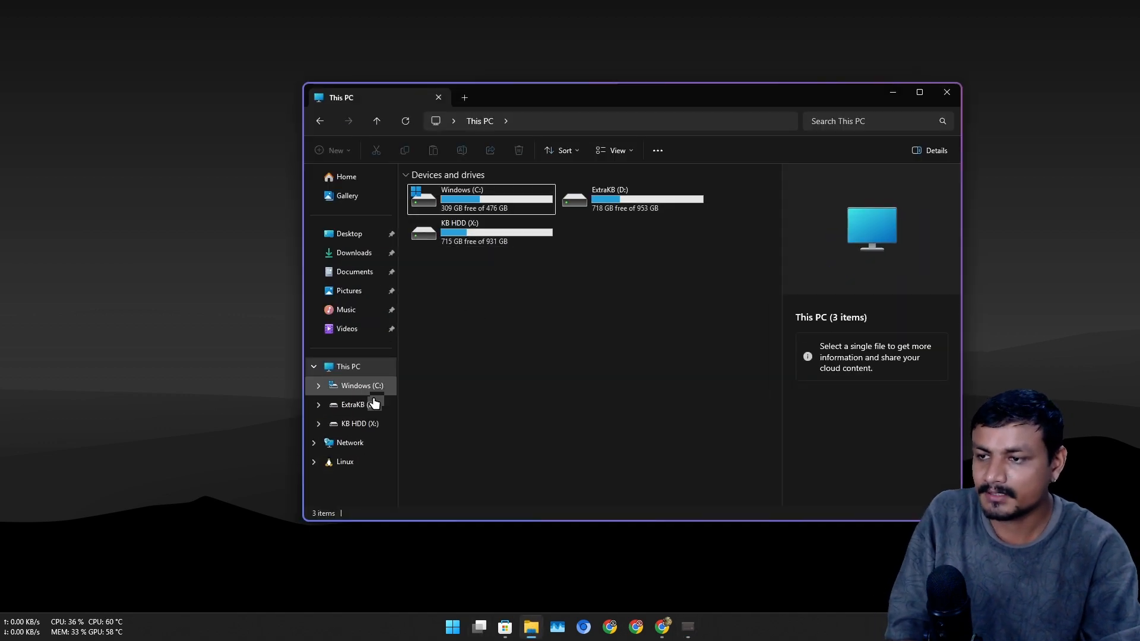
- Browse the Linux location in File Explorer into the Ubuntu distro's file system
click(345, 462)
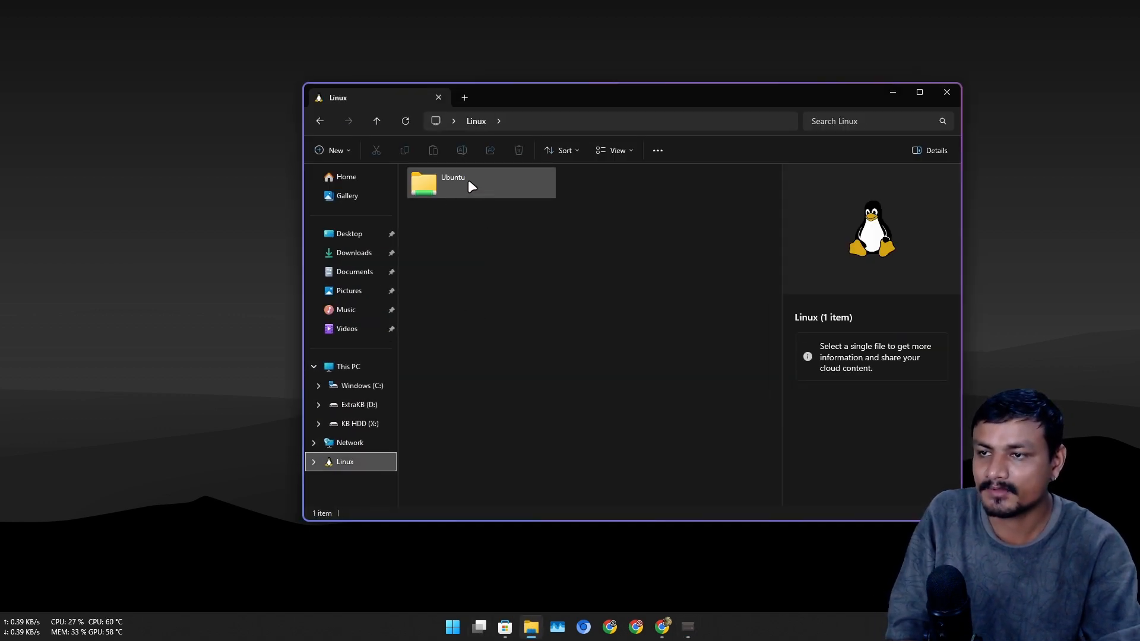
double_click(453, 183)
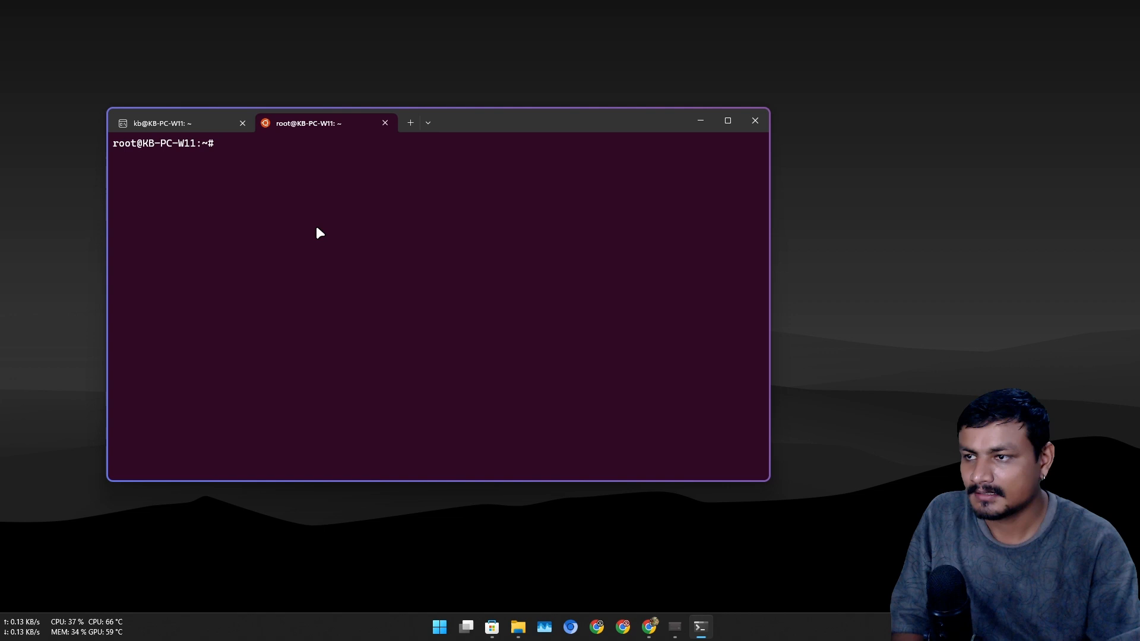
mouse_move(307, 198)
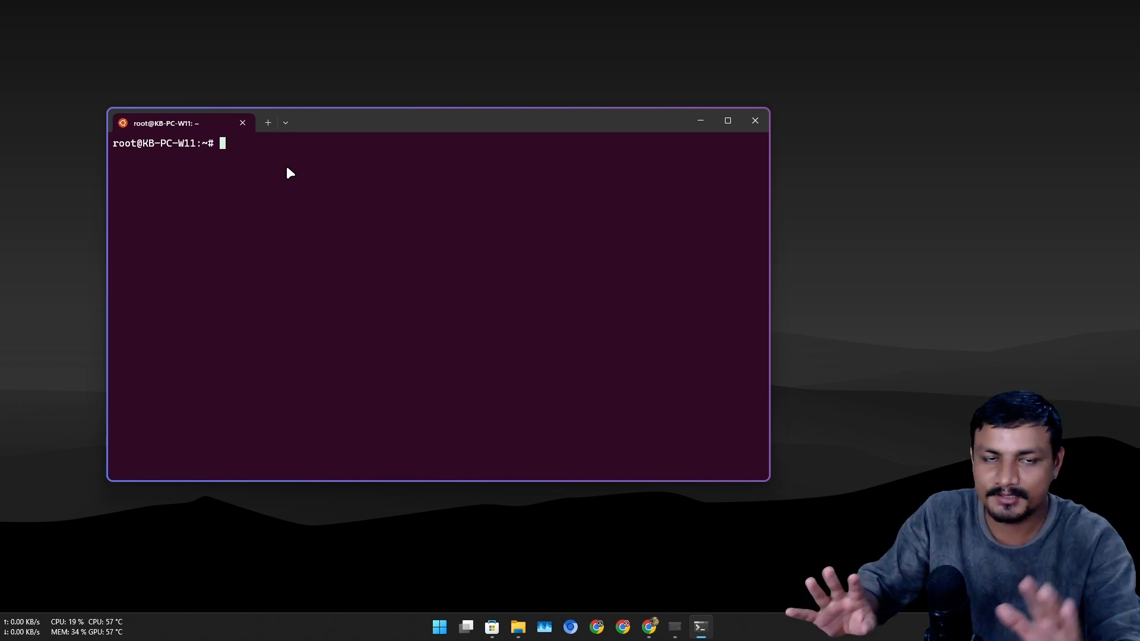
mouse_move(363, 154)
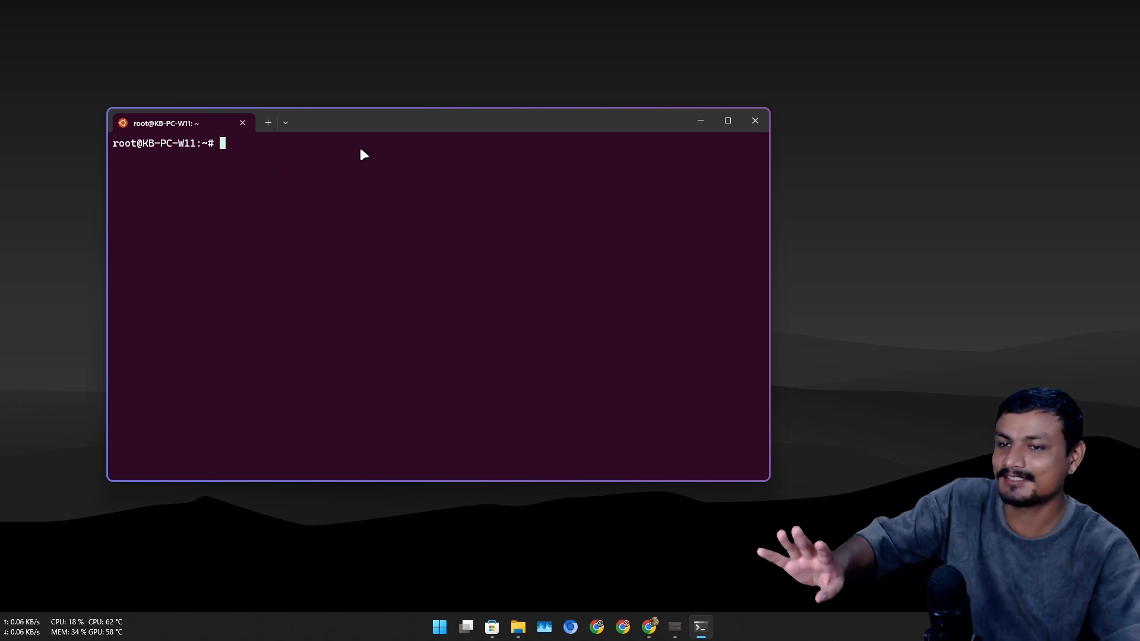
mouse_move(297, 176)
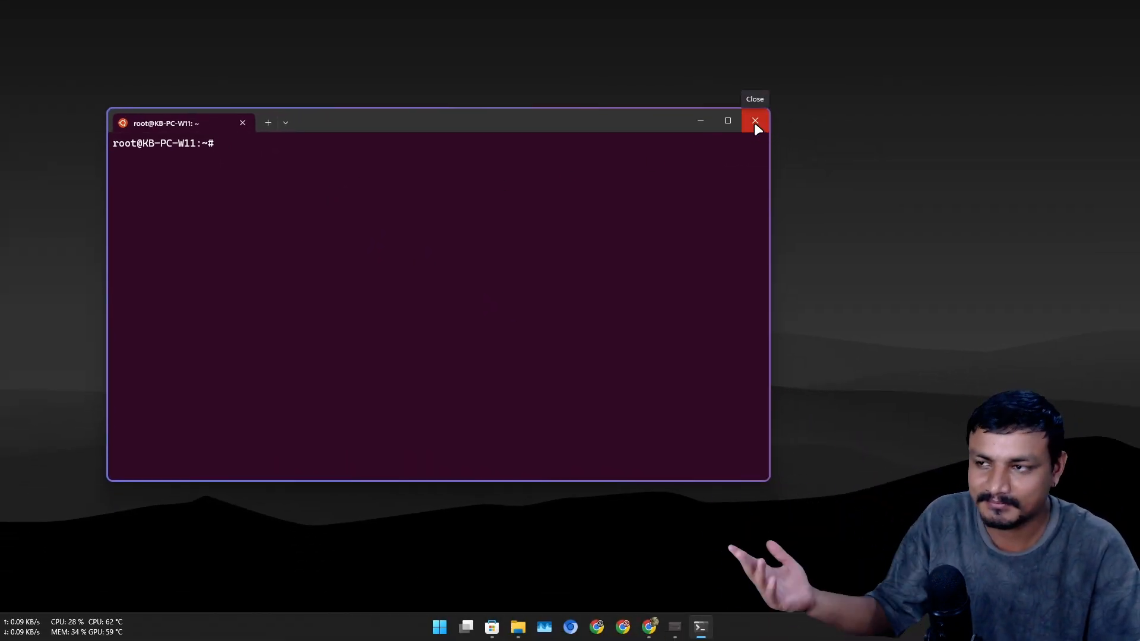
- Close the Windows Terminal window holding the Ubuntu root shell
click(755, 120)
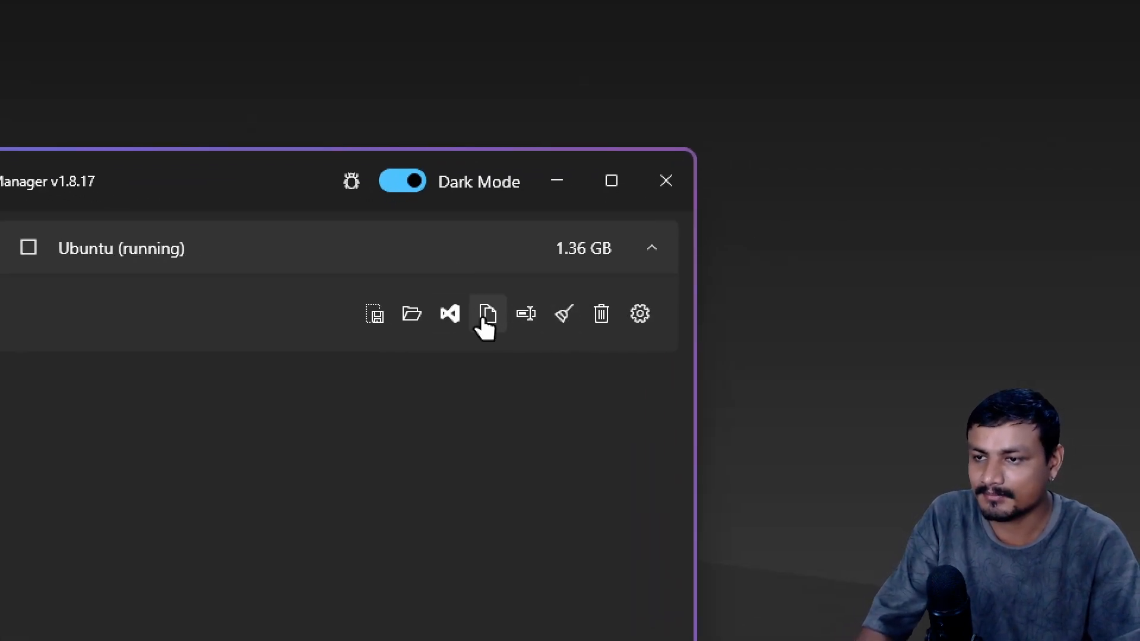
mouse_move(487, 314)
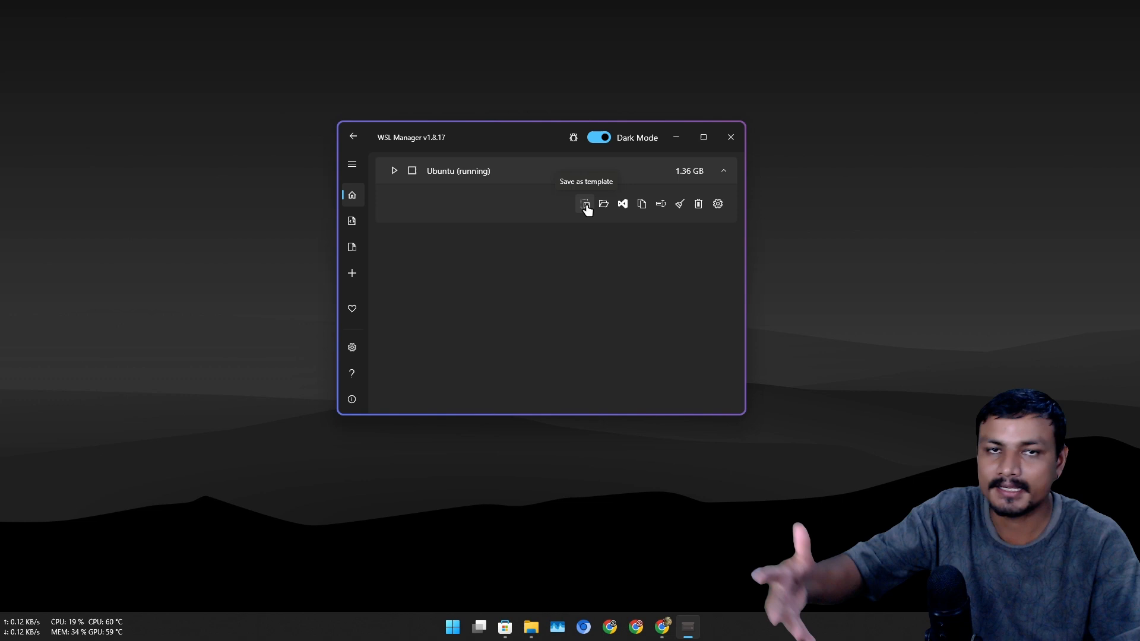
mouse_move(731, 234)
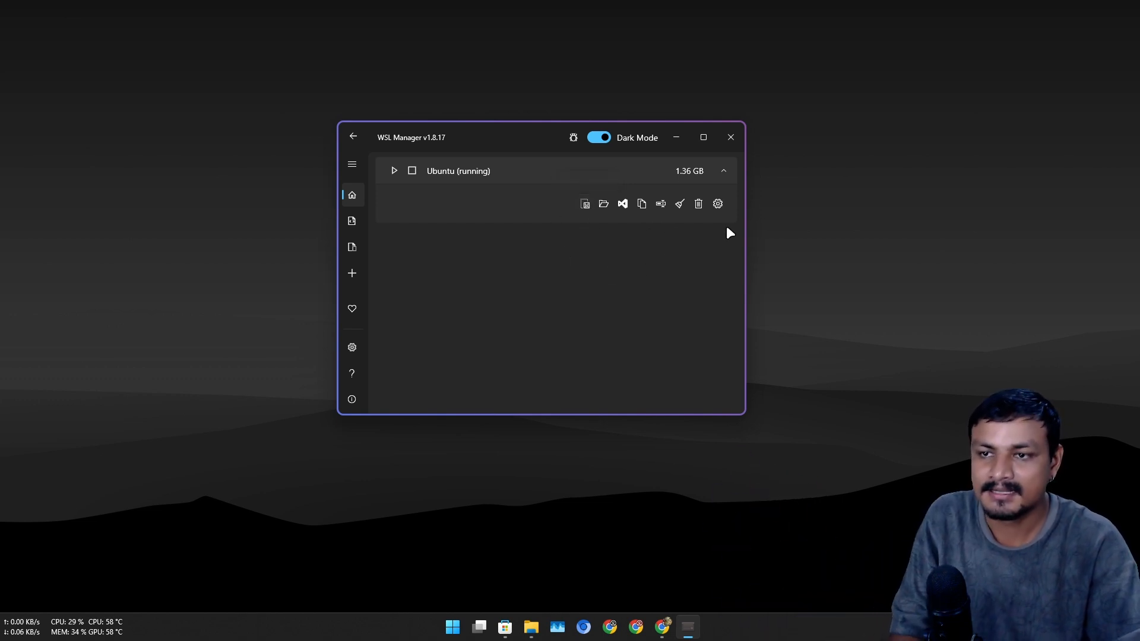
- Review Ubuntu's boot and automount settings and start serving Ubuntu on the network
click(717, 203)
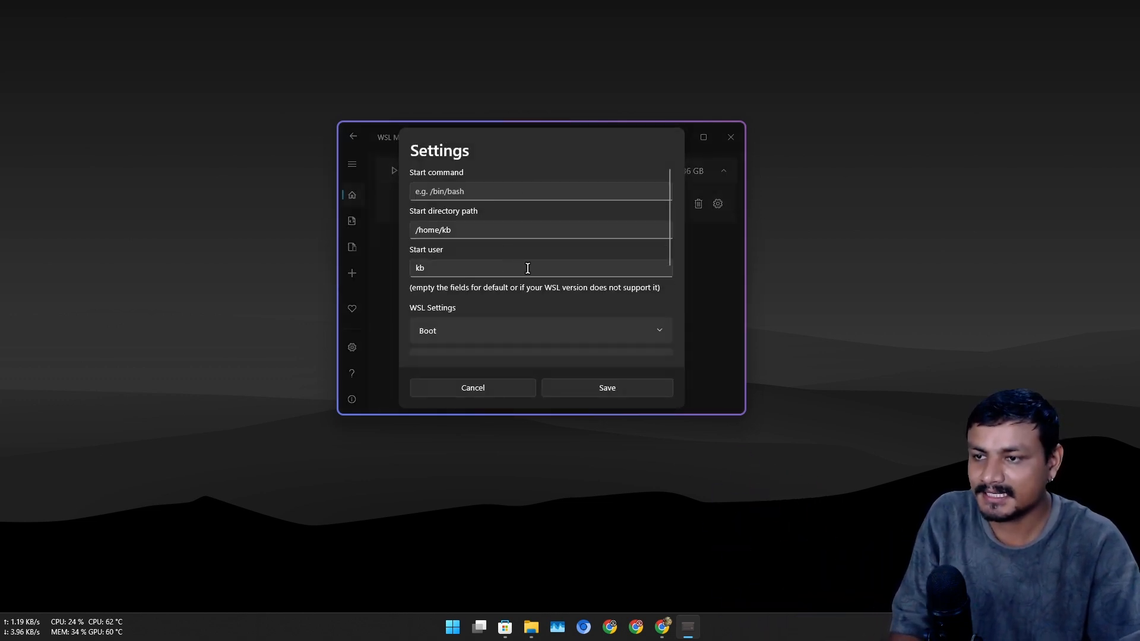
click(540, 330)
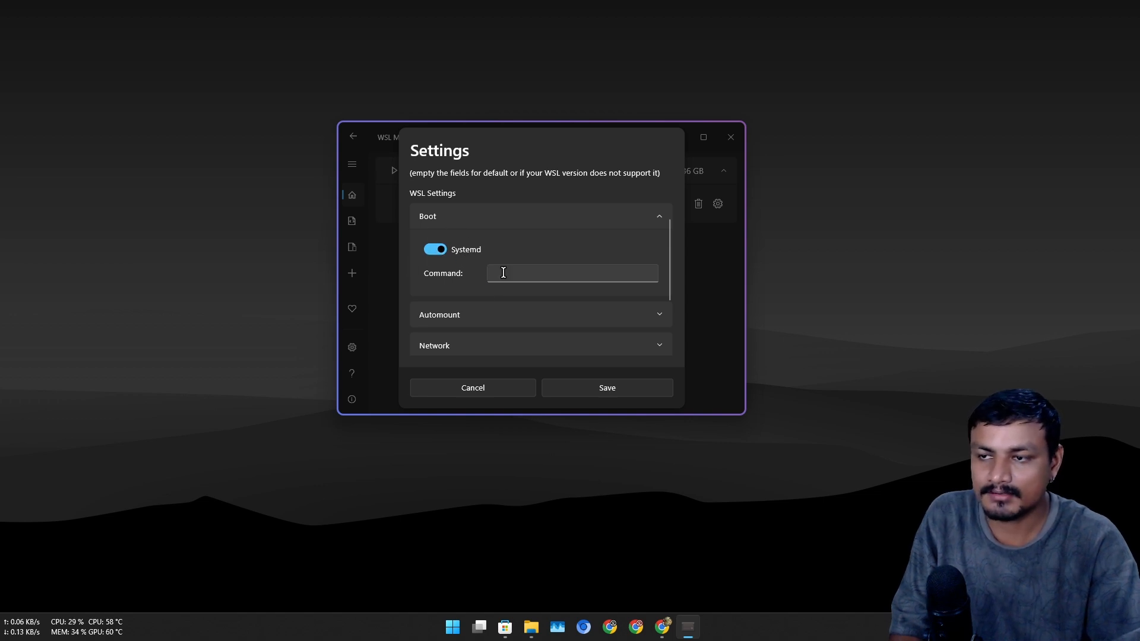
scroll(down, 3)
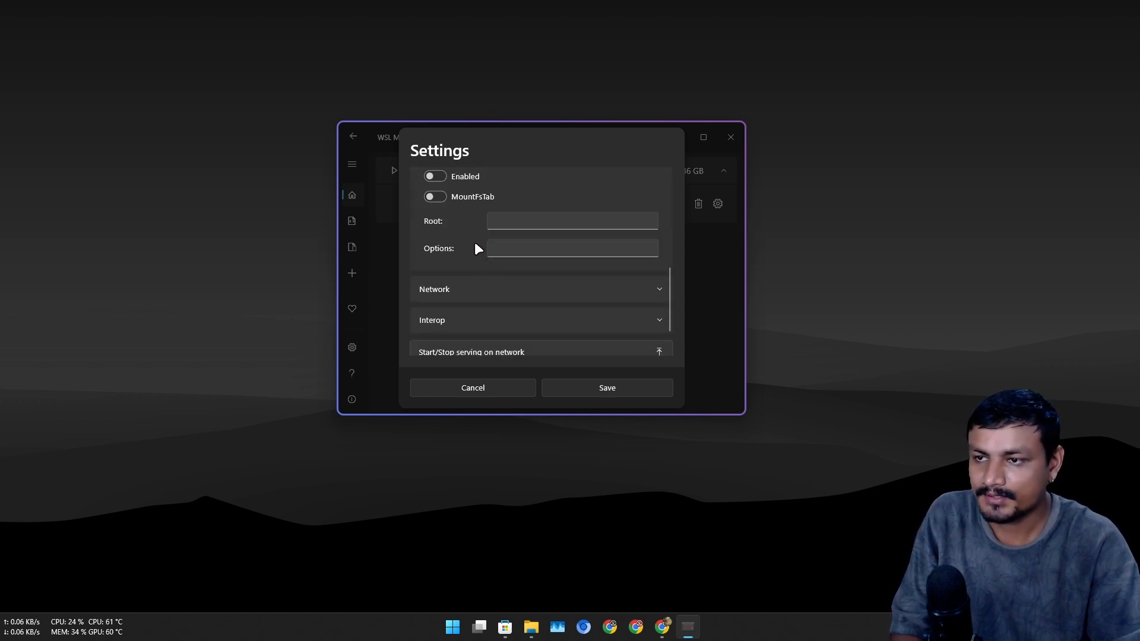
click(538, 288)
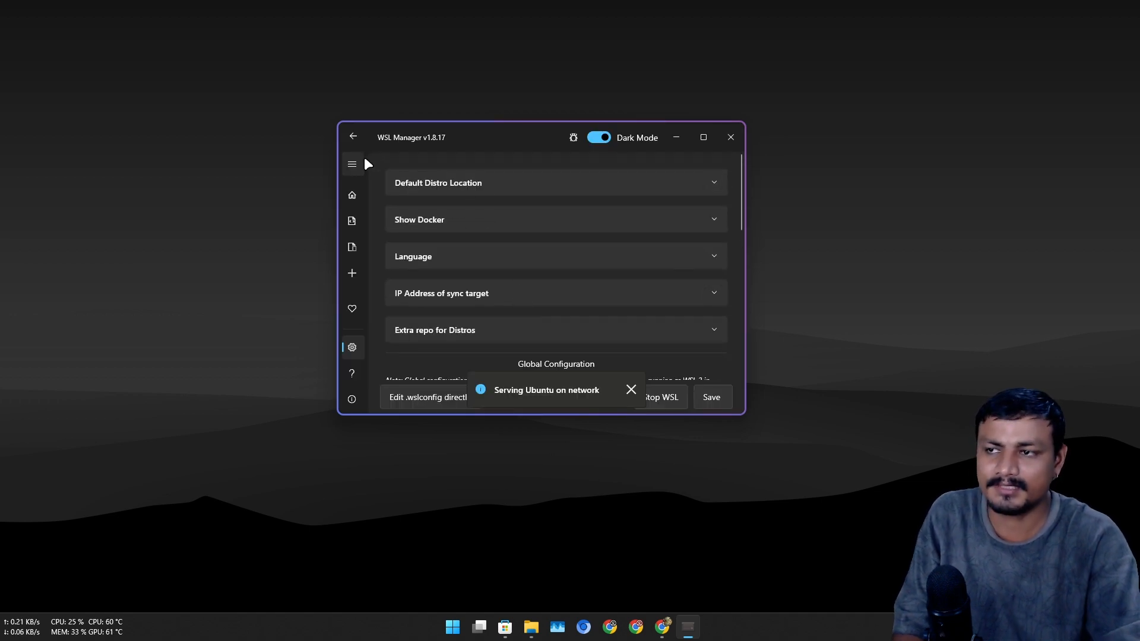
- Return to the instance list, dismiss the serving notification and show Ubuntu's actions
click(351, 195)
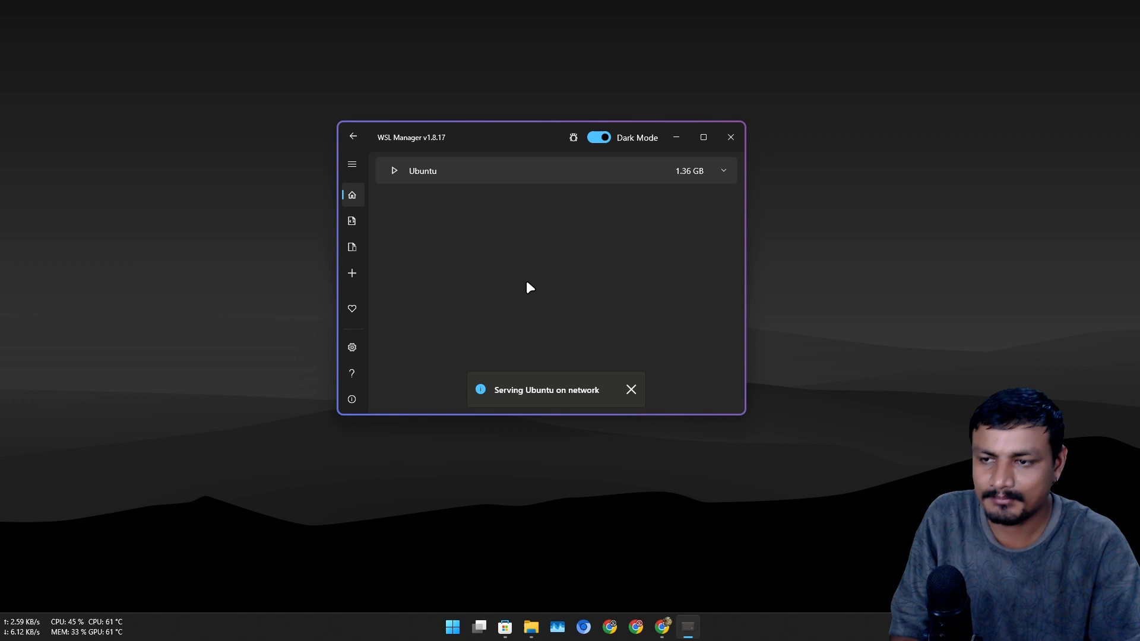
click(630, 390)
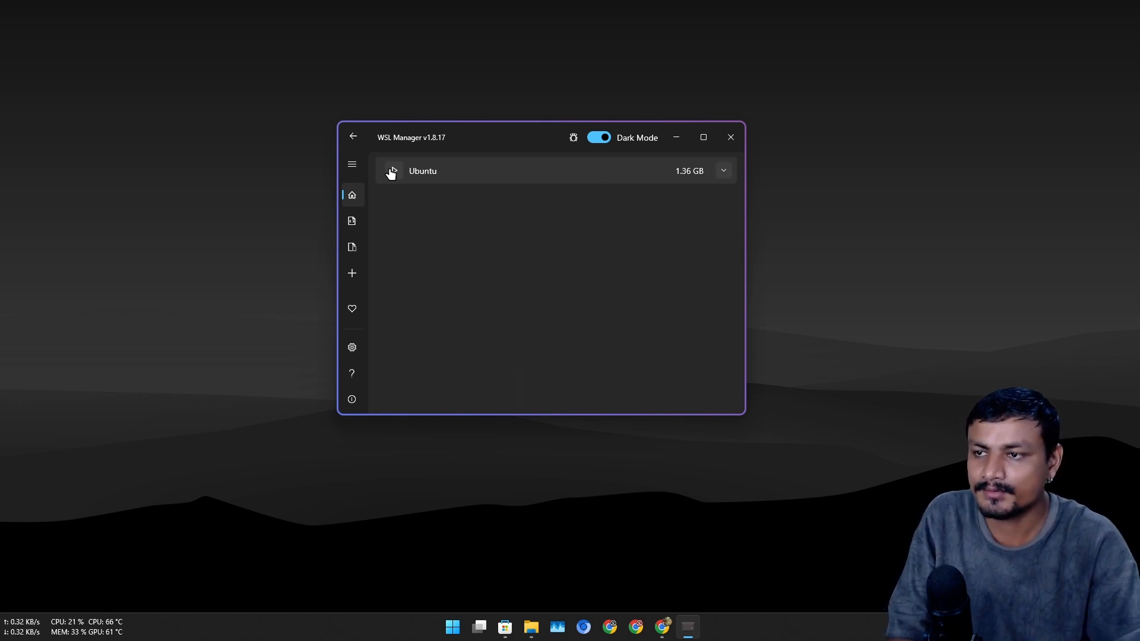
click(392, 173)
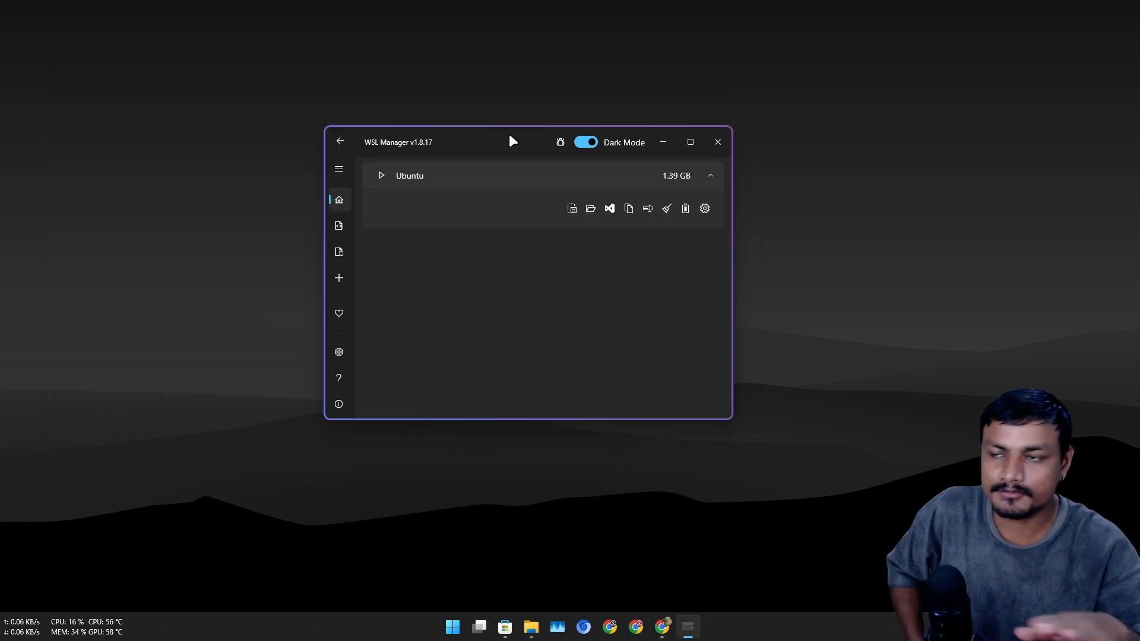
mouse_move(519, 150)
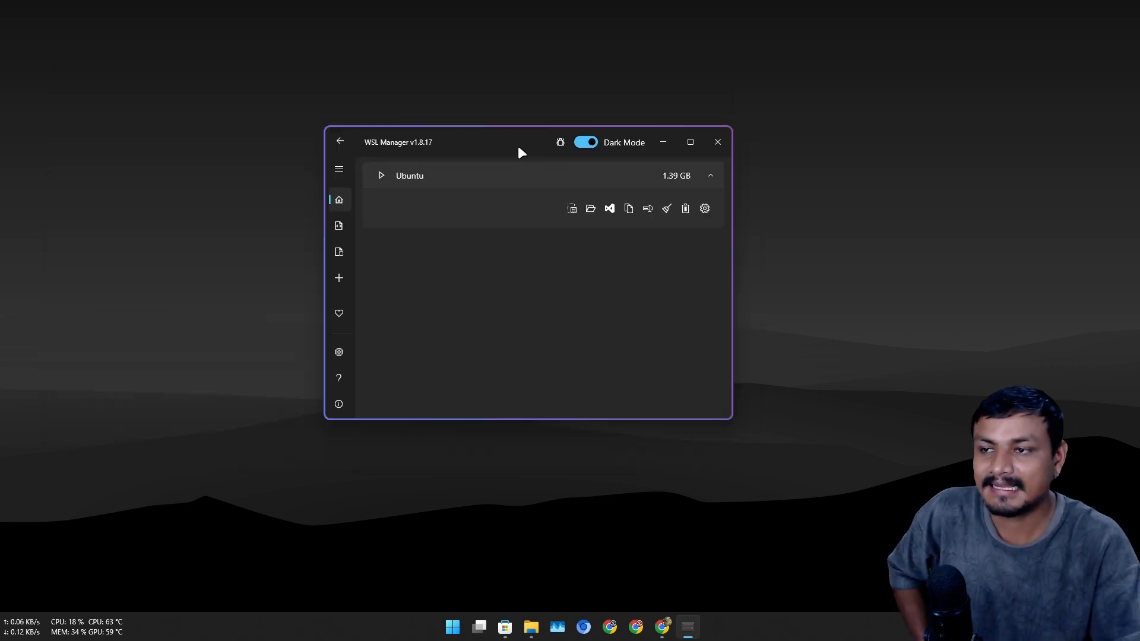
mouse_move(572, 235)
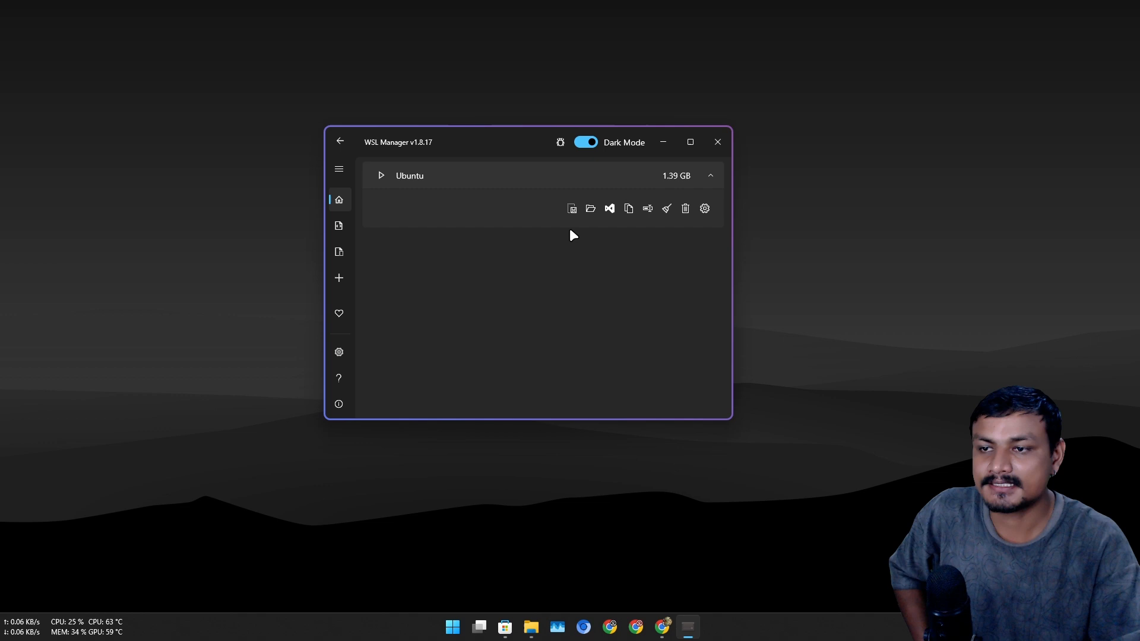
mouse_move(590, 209)
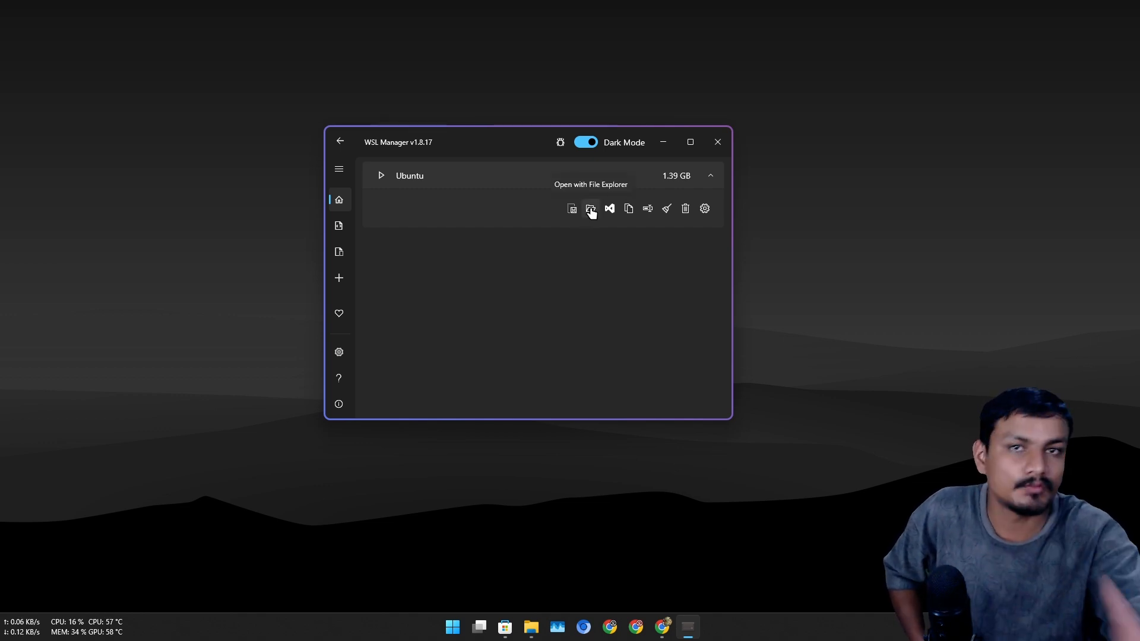
mouse_move(339, 354)
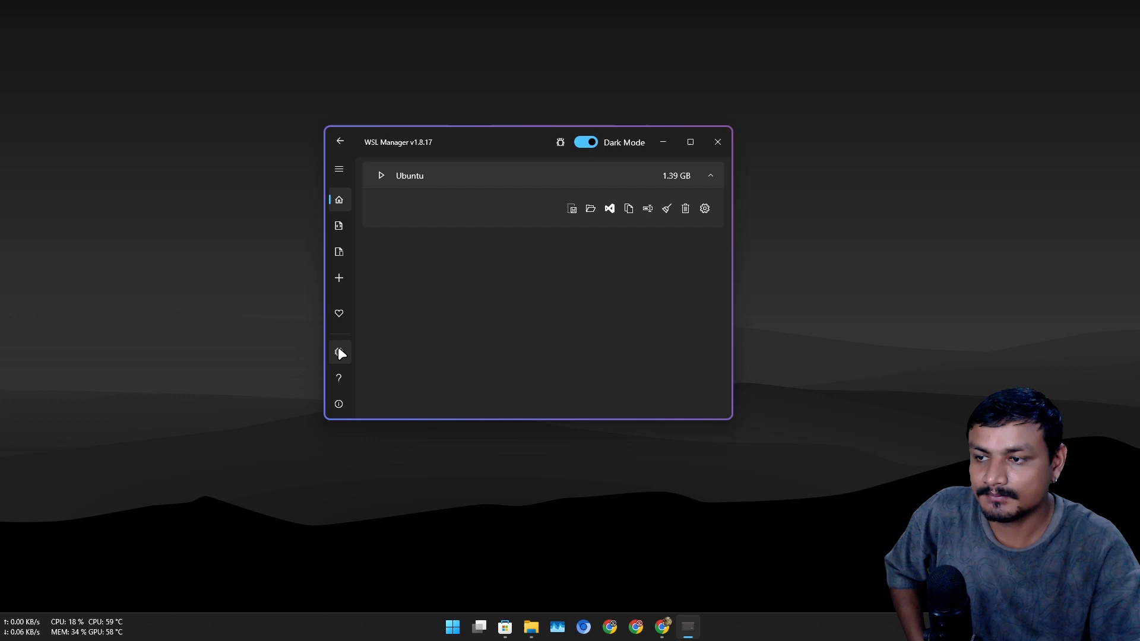
- Visit the global settings page, return home and close WSL Manager
click(339, 169)
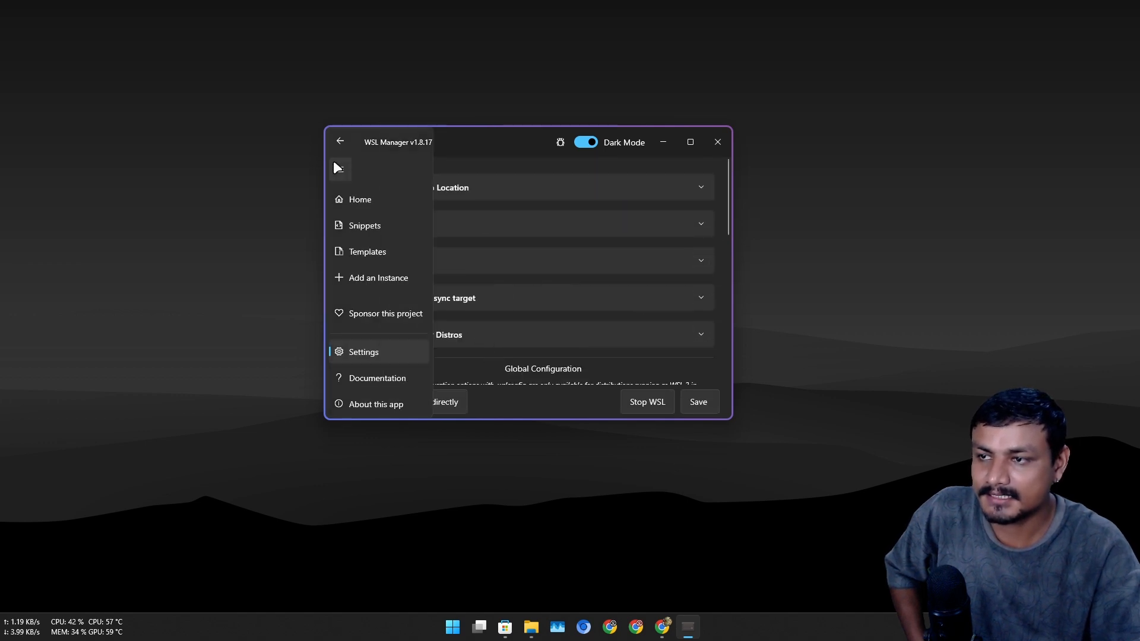
click(359, 199)
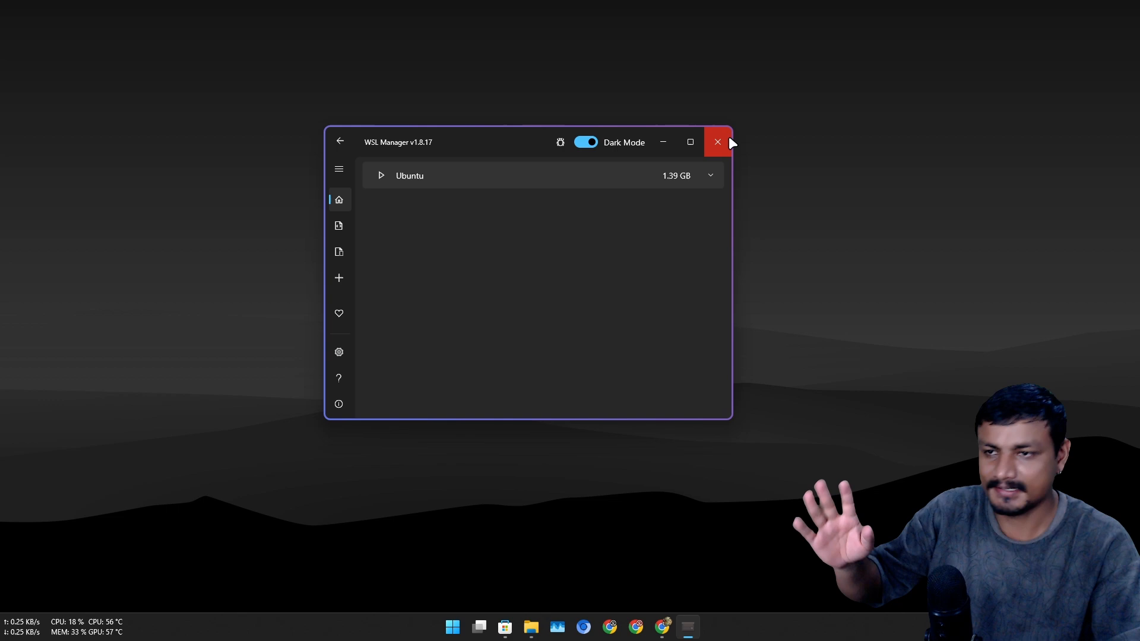
click(717, 141)
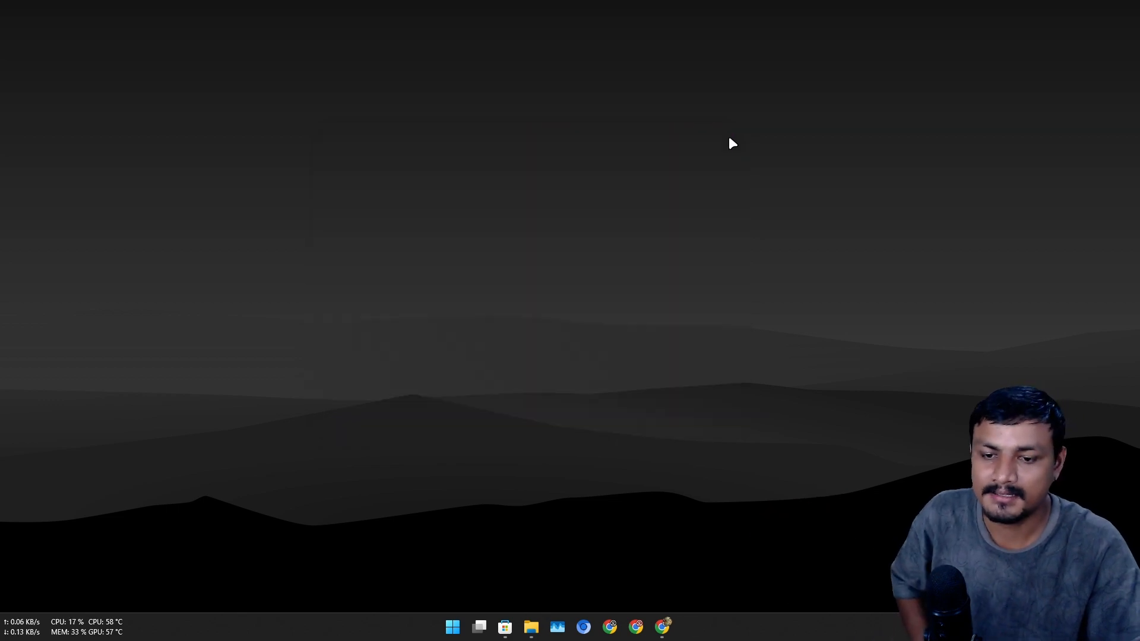